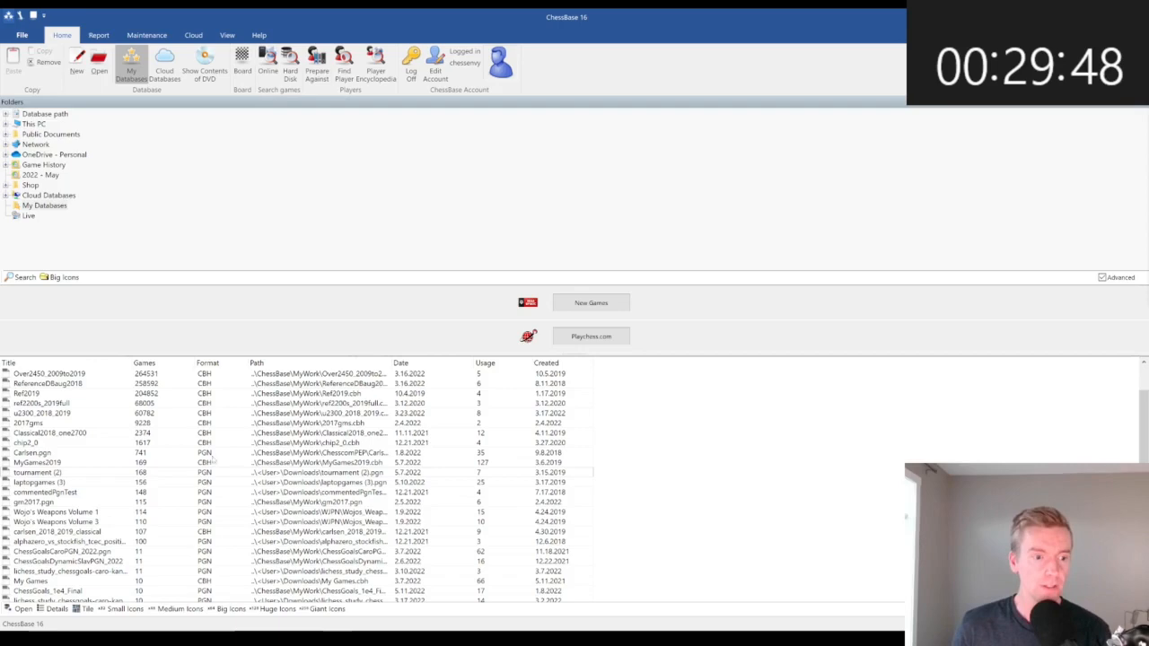
# Create a new empty database named LondonYouTube2 in the MyWork folder.
pyautogui.click(76, 67)
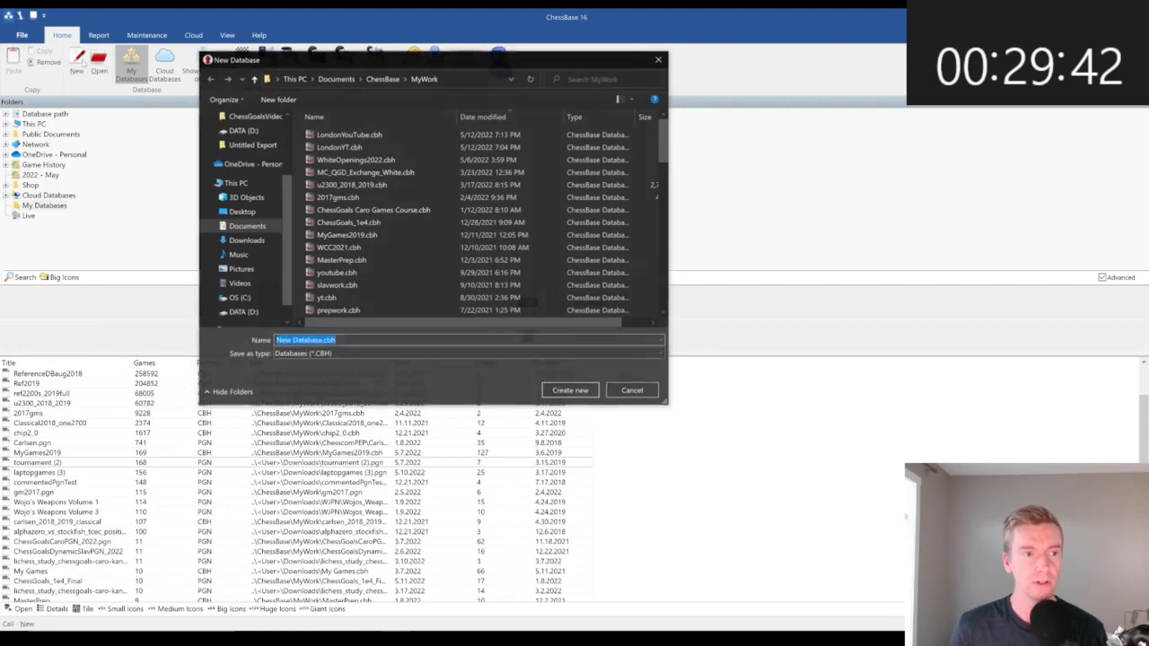
pyautogui.write('LondonYouTube2')
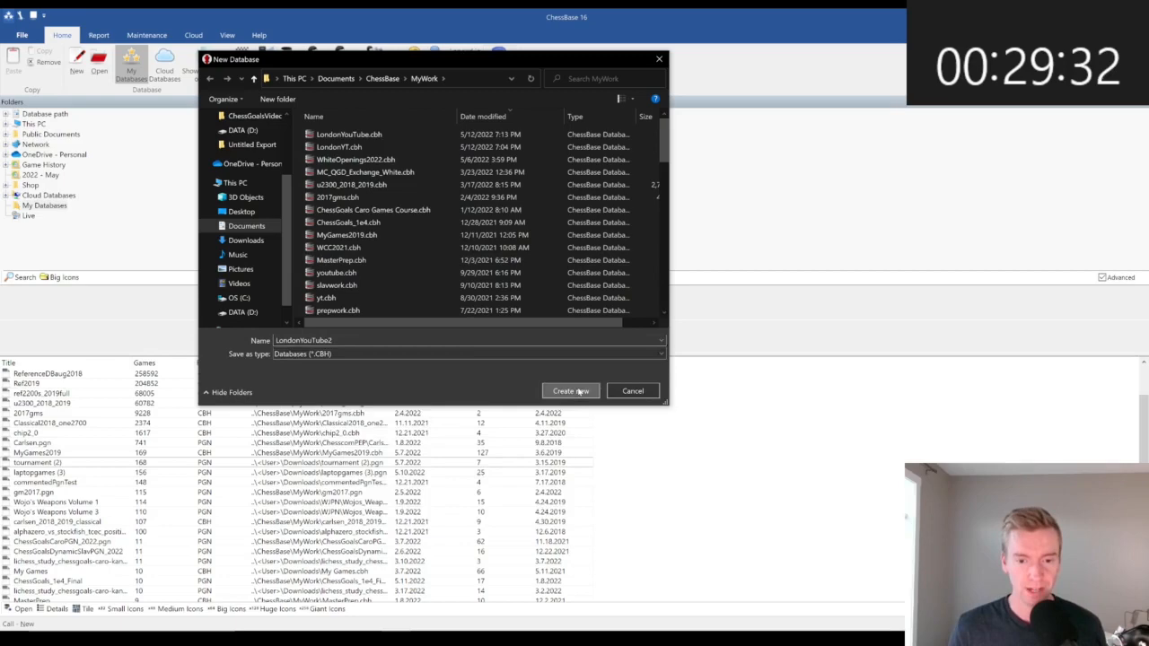
pyautogui.click(570, 390)
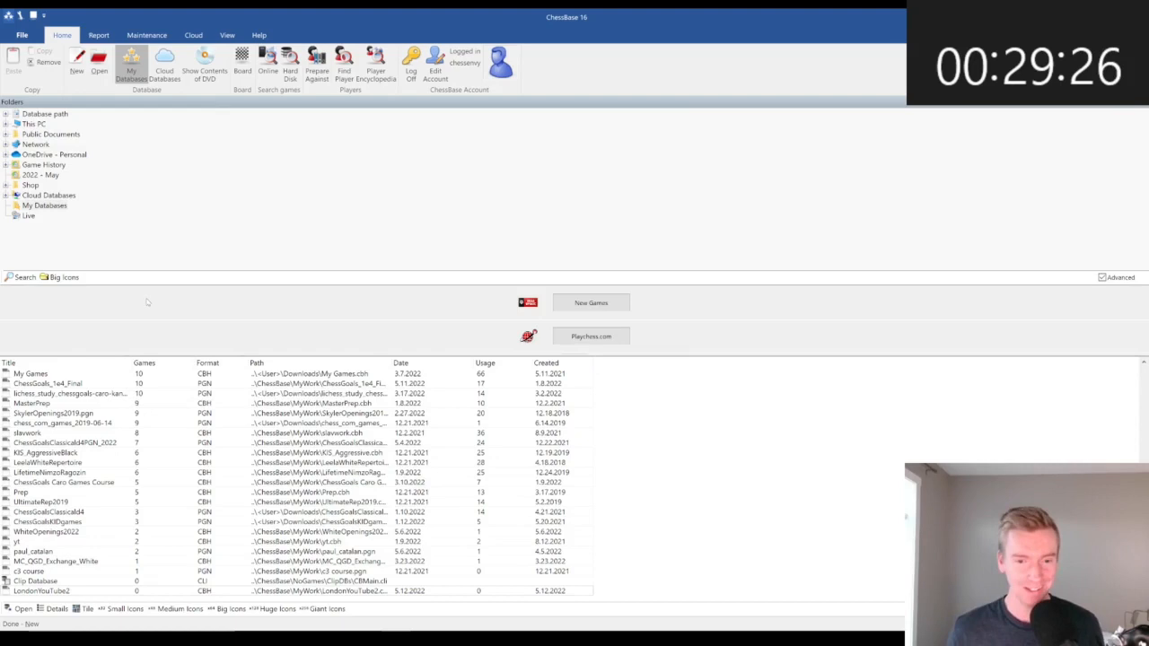
pyautogui.moveTo(99, 61)
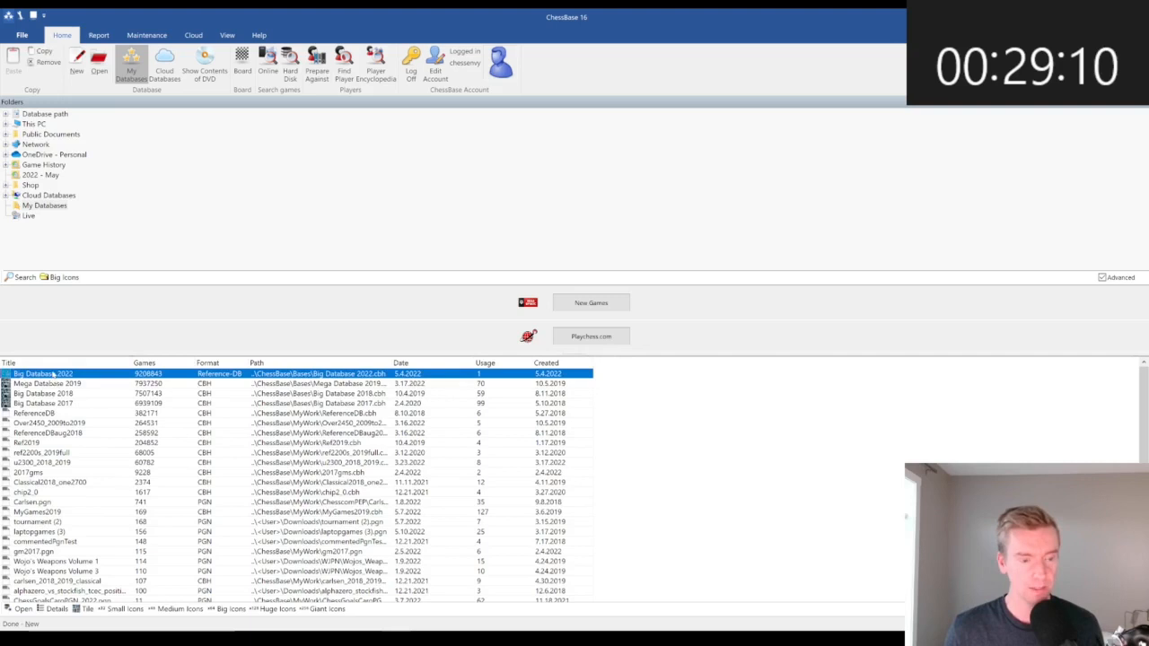
# Search Big Database 2022 for 2020–2022.05 games with both players rated 1600–2000.
pyautogui.click(22, 276)
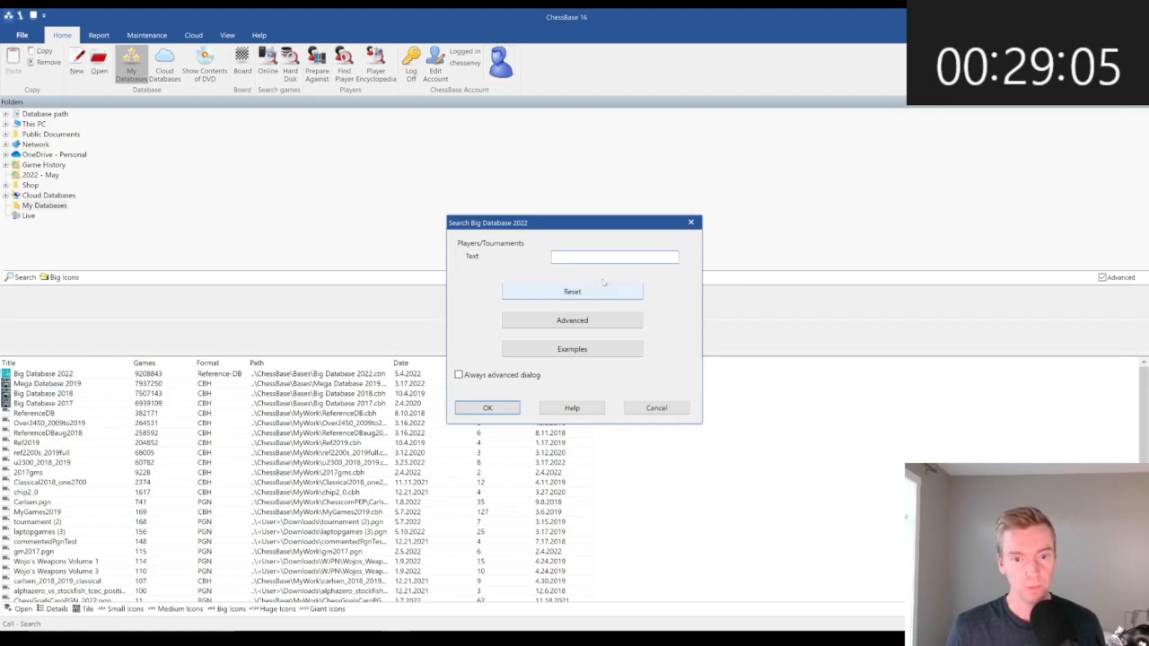
pyautogui.click(572, 320)
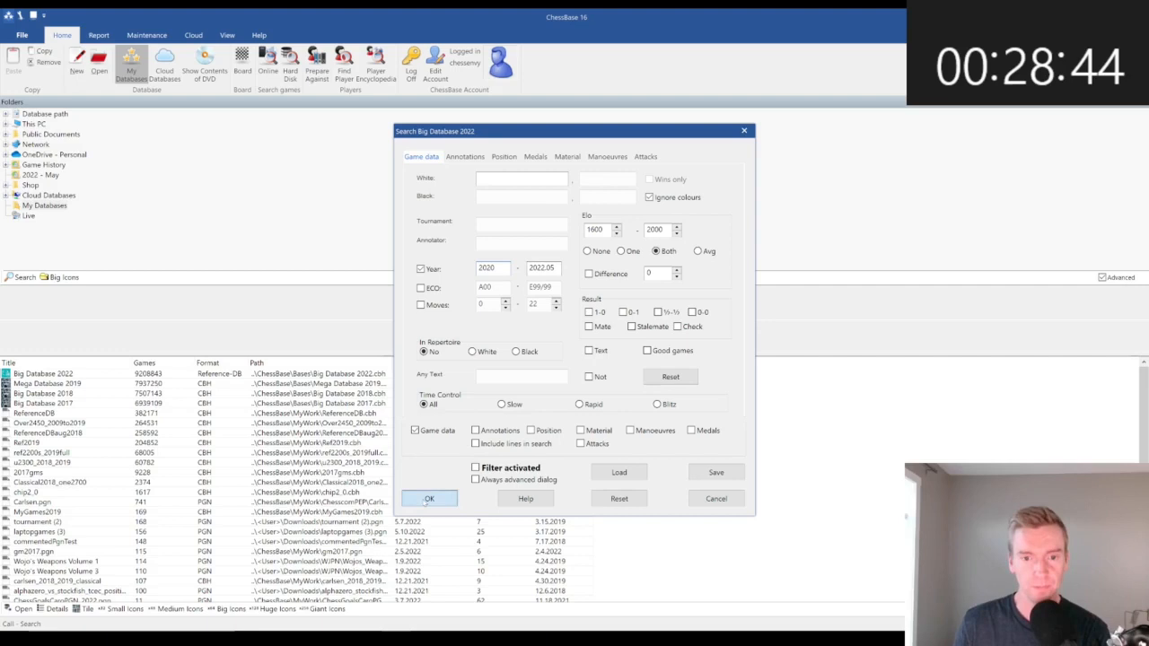
pyautogui.click(429, 499)
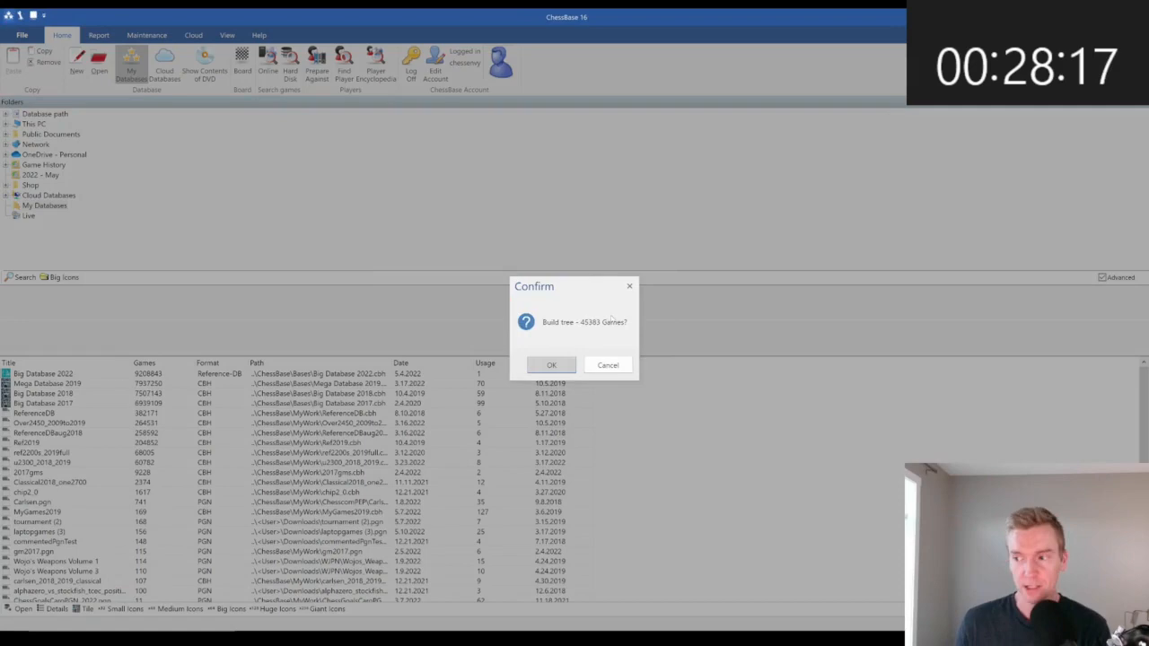
# Confirm building the opening tree from the 45,383 found games.
pyautogui.click(551, 364)
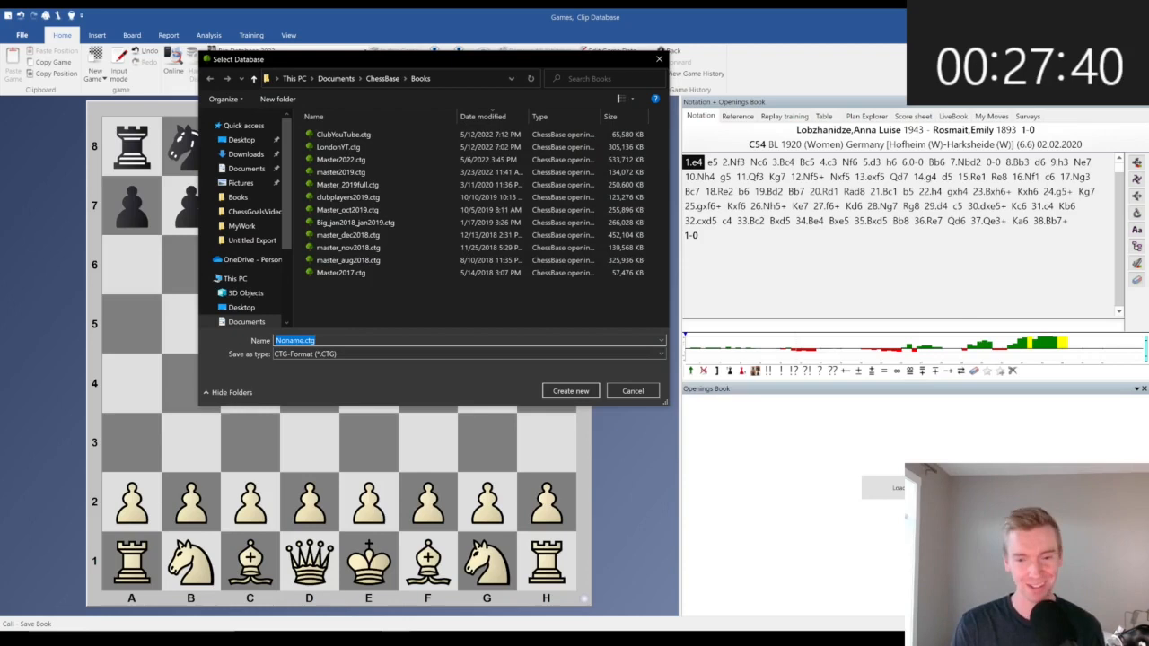
# Save the tree as a new CTG opening book named YT_London.
pyautogui.write('YT_London')
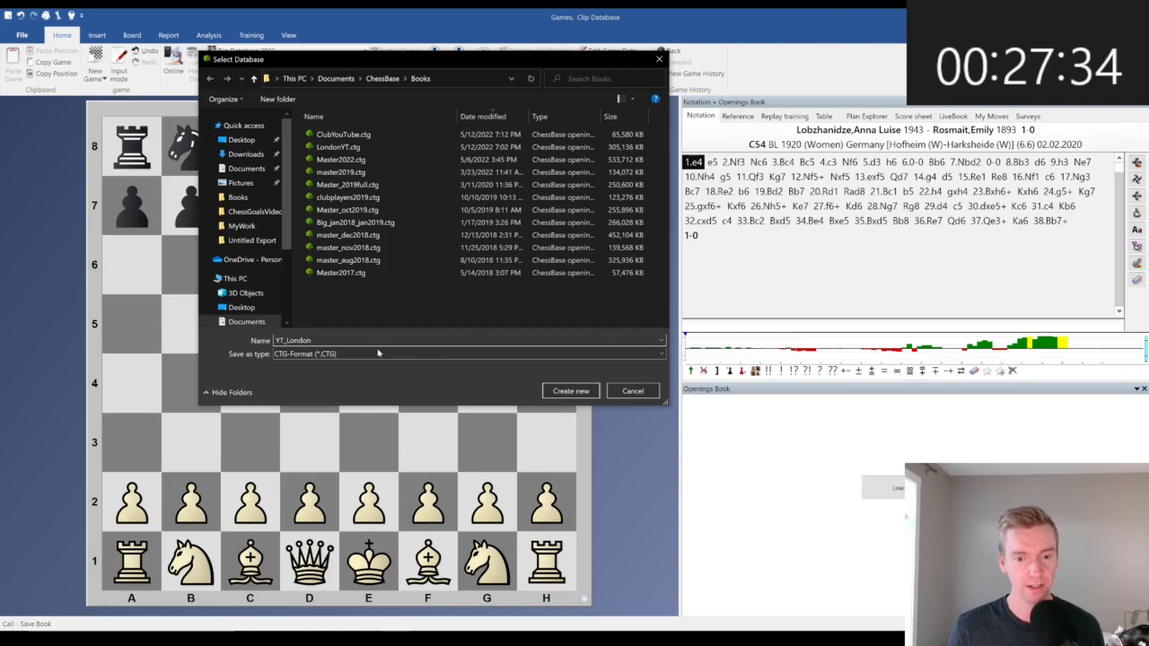
pyautogui.click(570, 391)
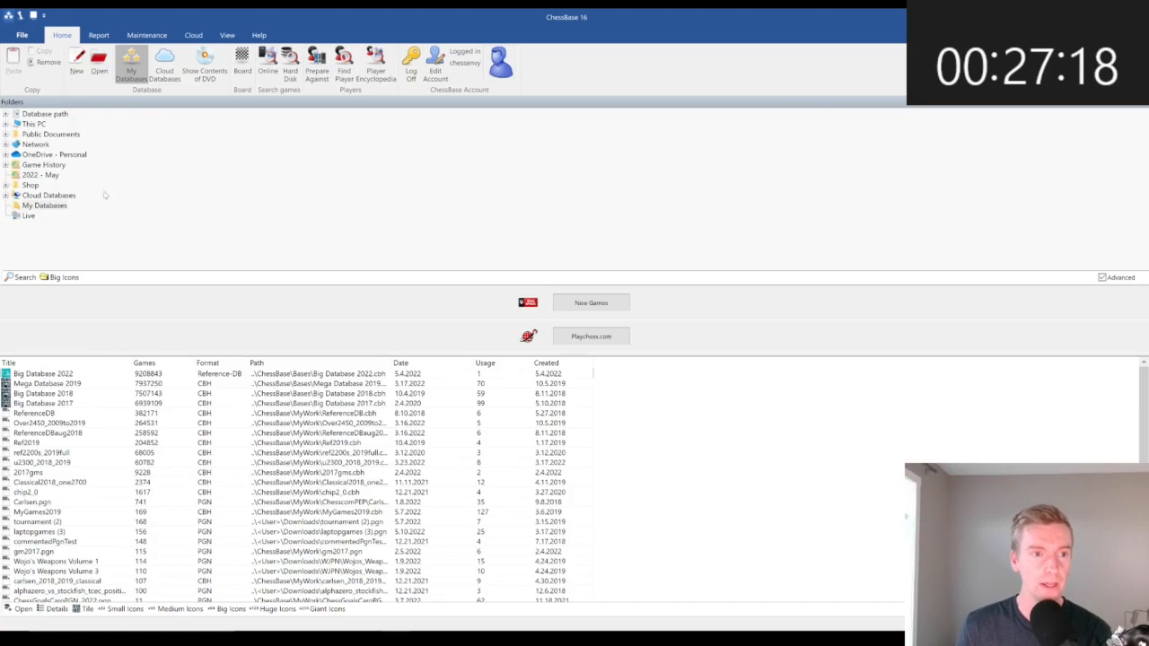
# Open a new board window showing YT_London first-move statistics for 45,092 games.
pyautogui.doubleClick(44, 374)
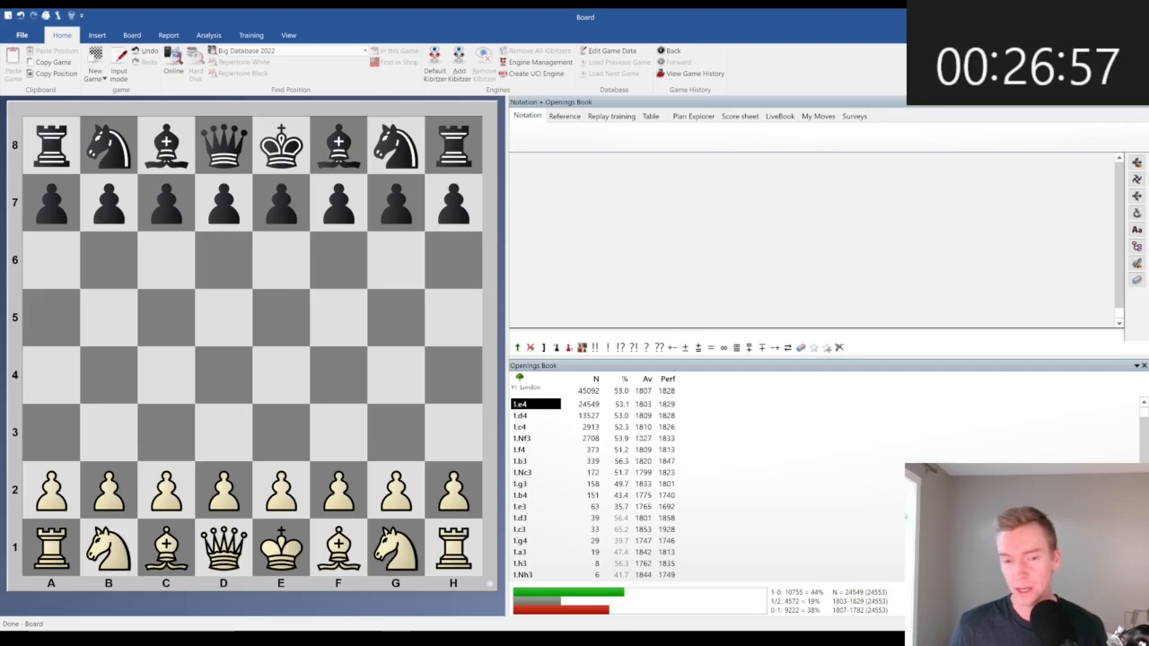
# Enlarge the notation pane, glance at the Reference tab, then return to Notation.
pyautogui.click(288, 34)
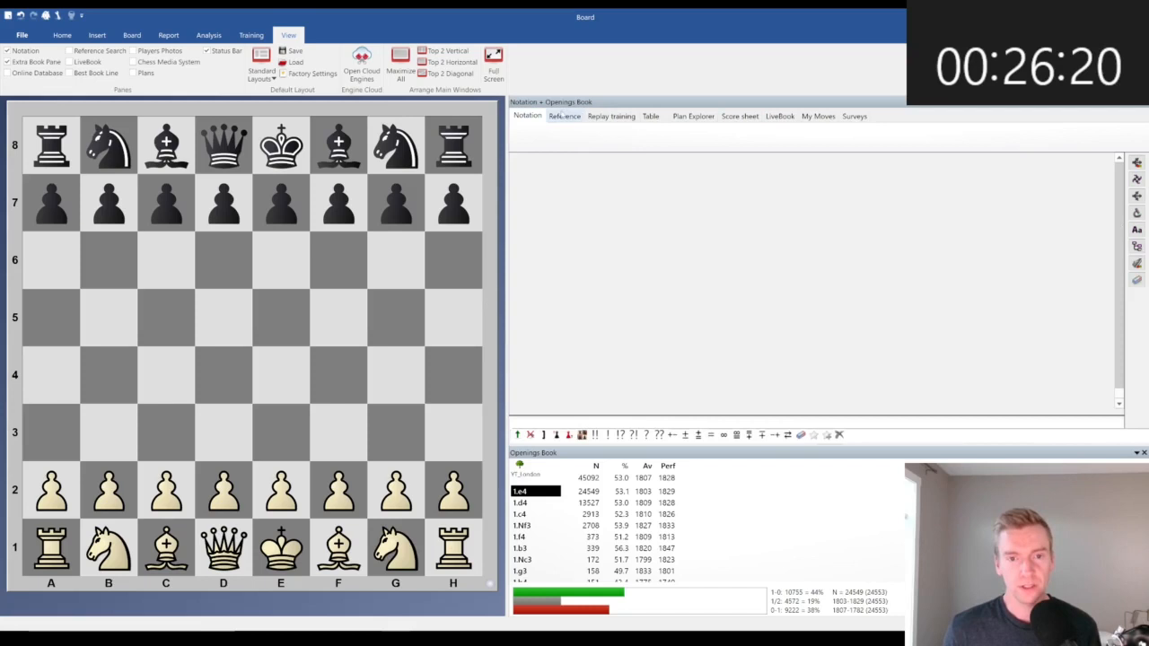
pyautogui.click(564, 116)
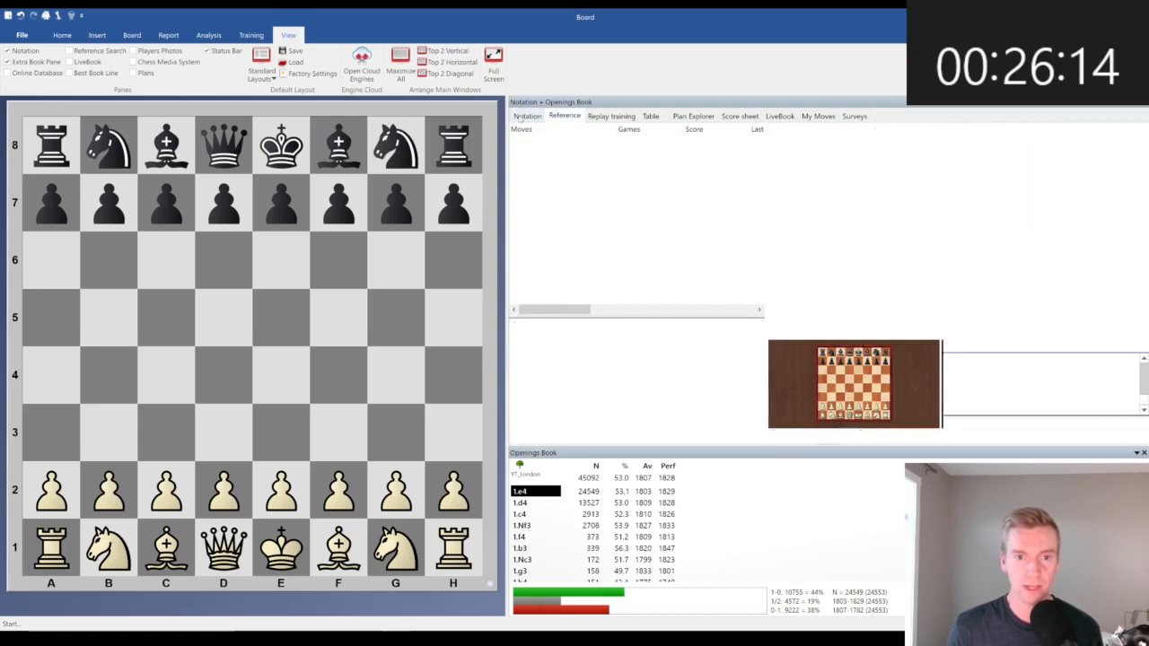
pyautogui.click(527, 116)
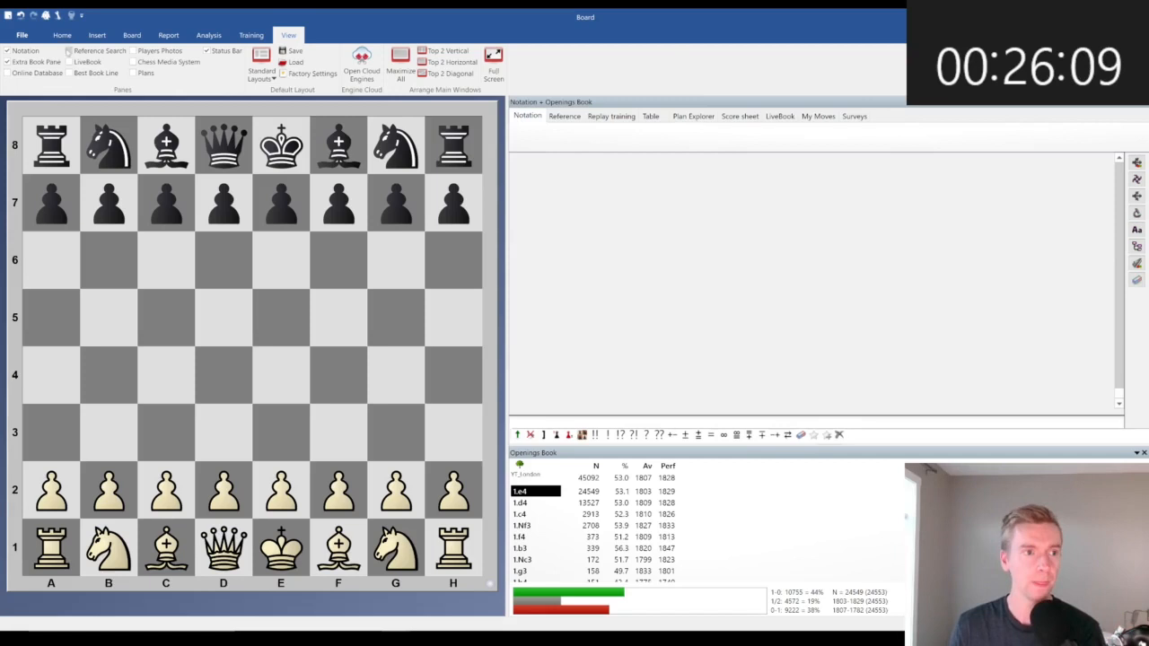
pyautogui.click(62, 35)
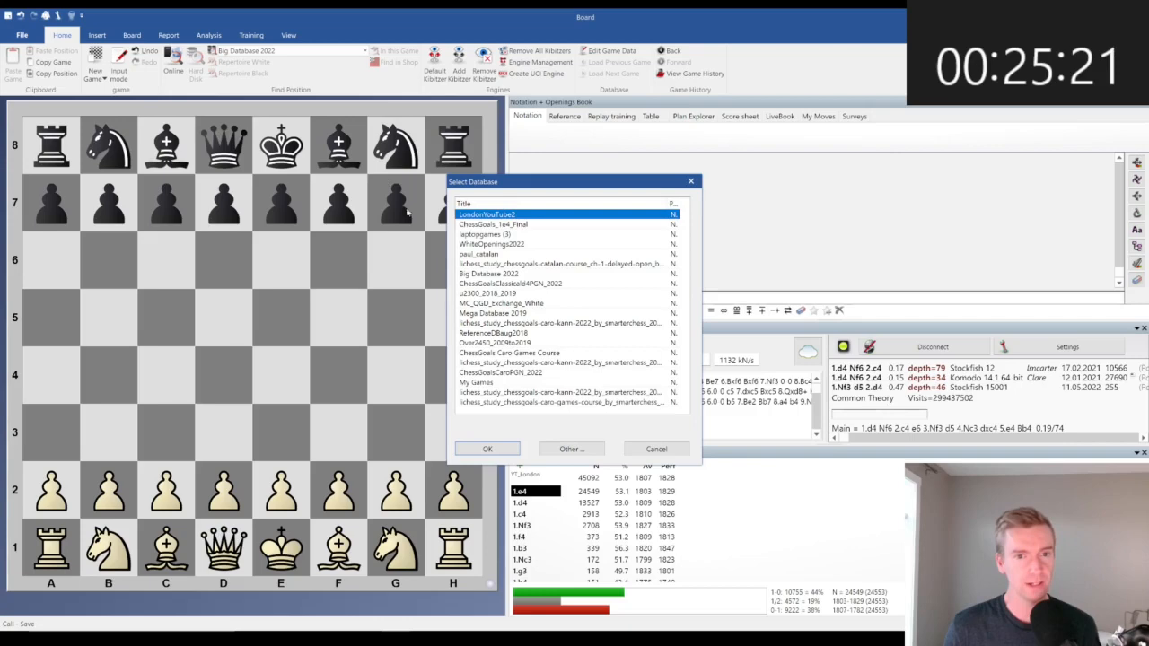
# Save the empty Outline game into the LondonYouTube2 database.
pyautogui.click(487, 449)
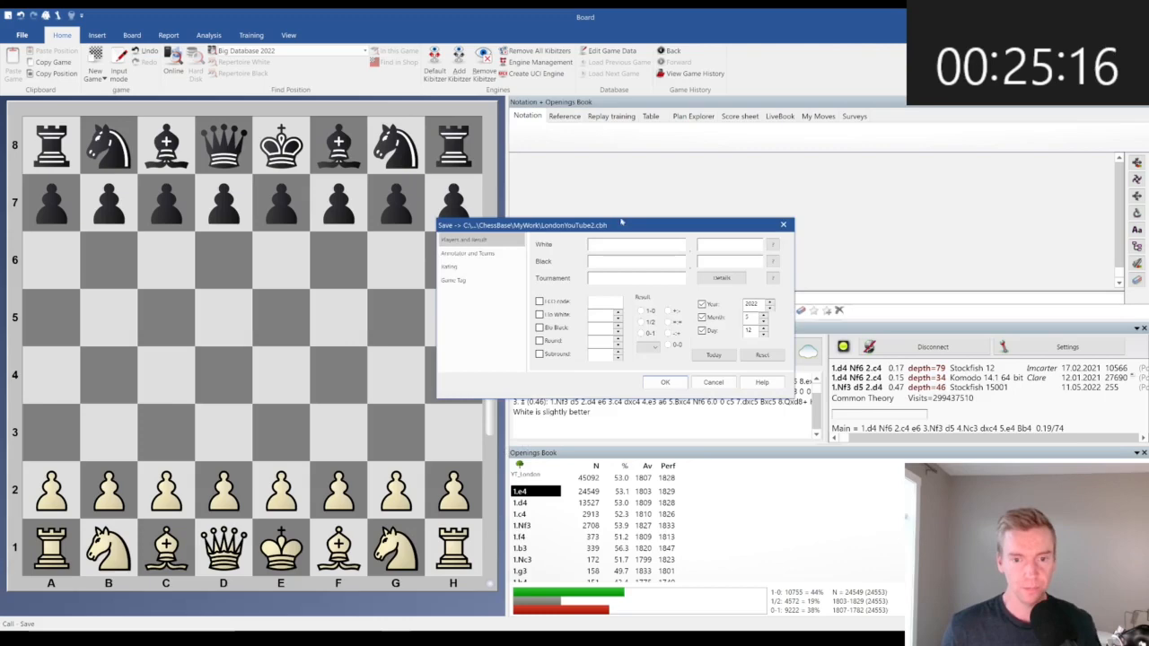
pyautogui.click(665, 381)
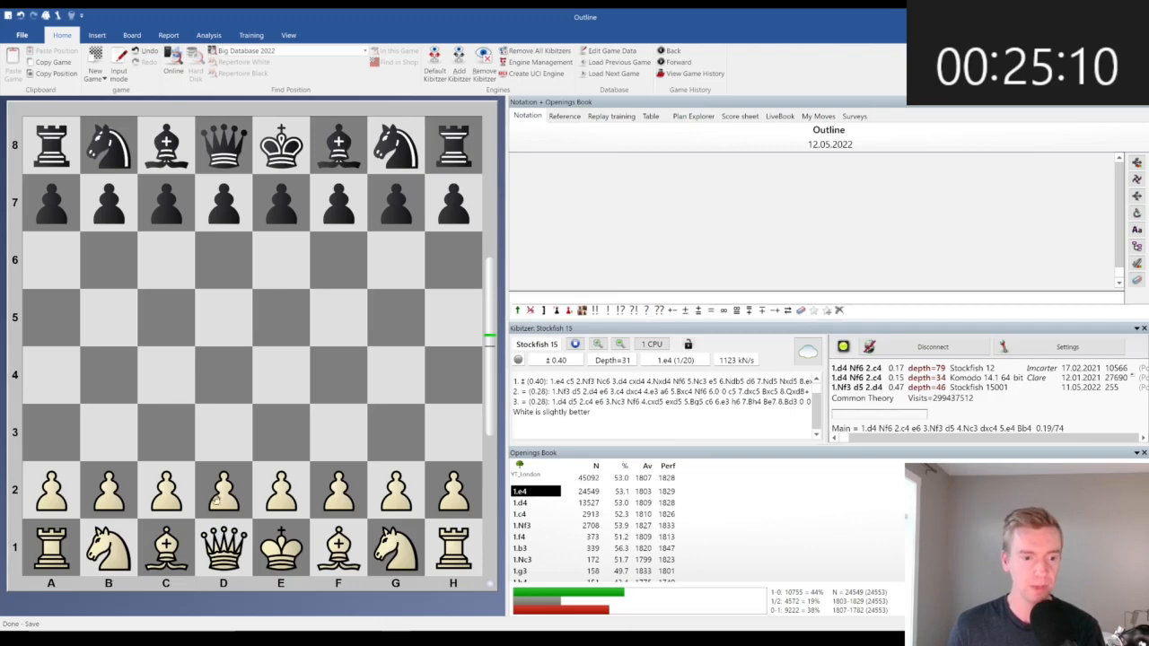
# Enter the London System moves 1.d4 d5 2.Nf3 Nf6 3.Bf4 e6 4.e3 Bd6.
pyautogui.moveTo(222, 491); pyautogui.dragTo(222, 377)
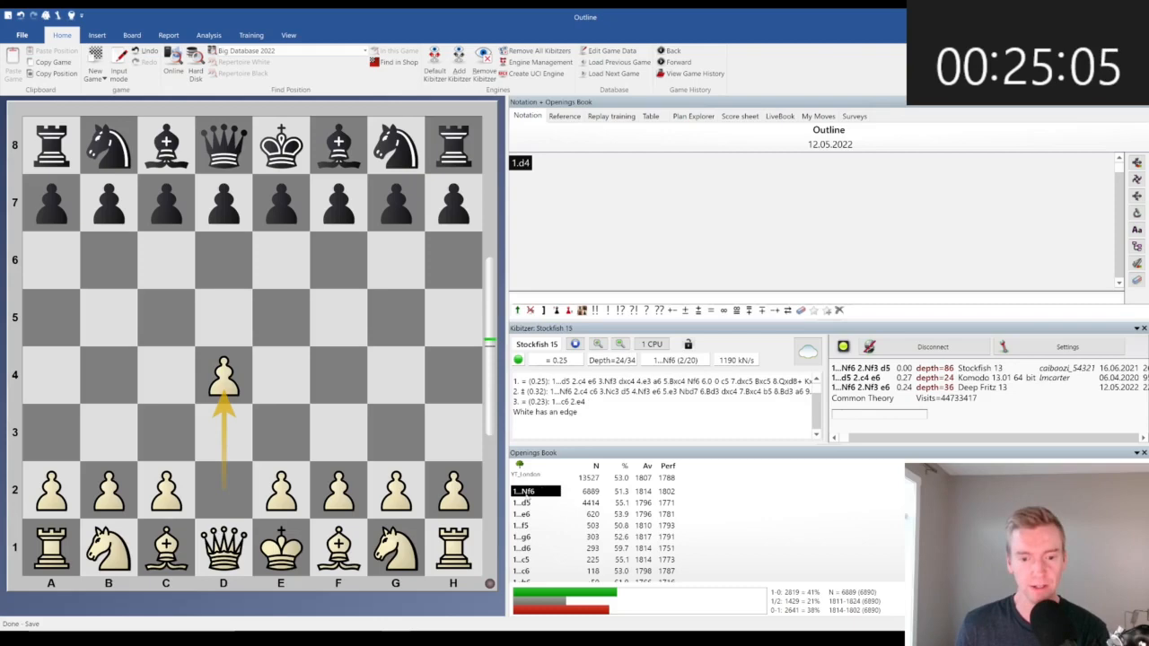
pyautogui.click(223, 318)
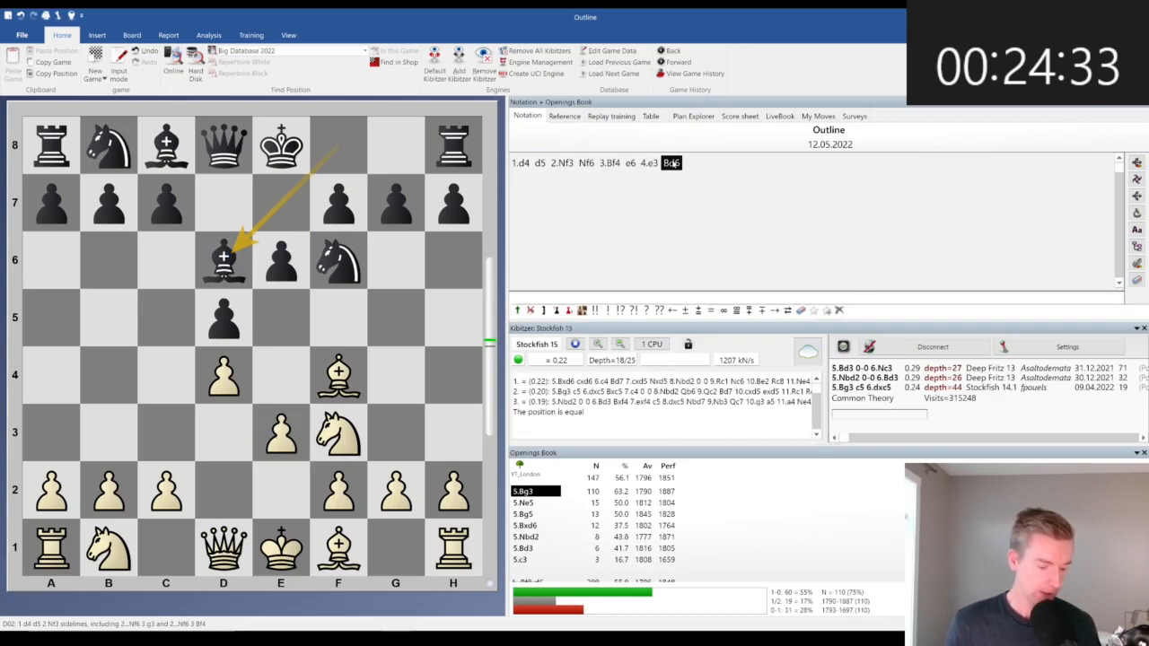
# Add the 3...c5 sideline and open an empty comment after its move.
pyautogui.rightClick(671, 163)
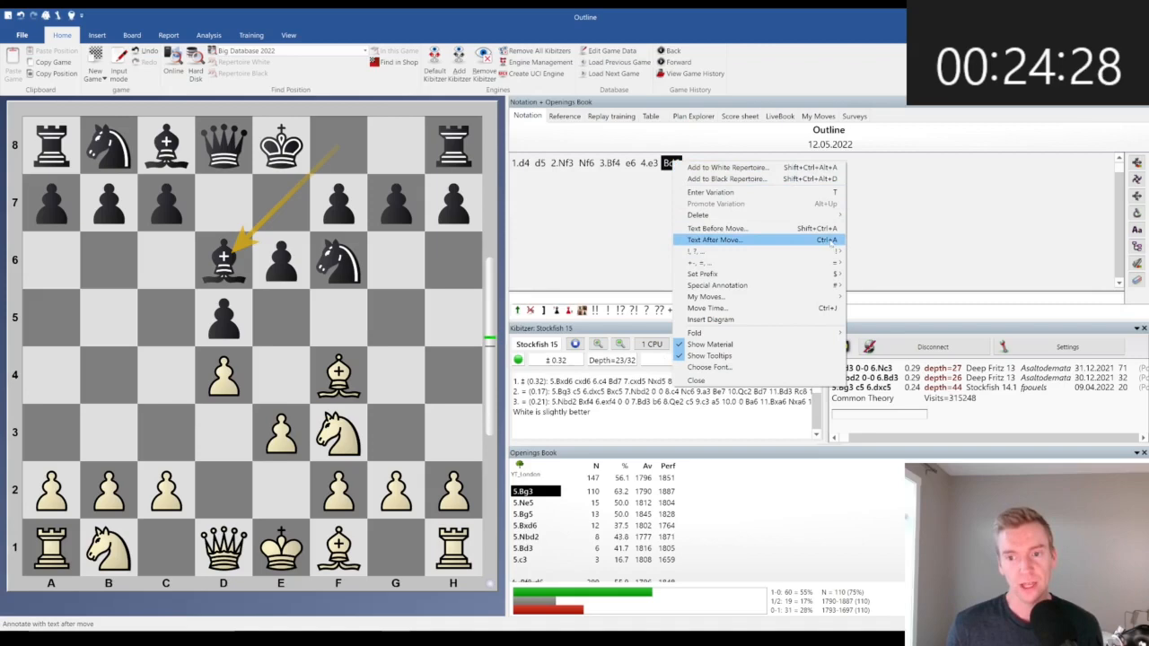
pyautogui.click(713, 239)
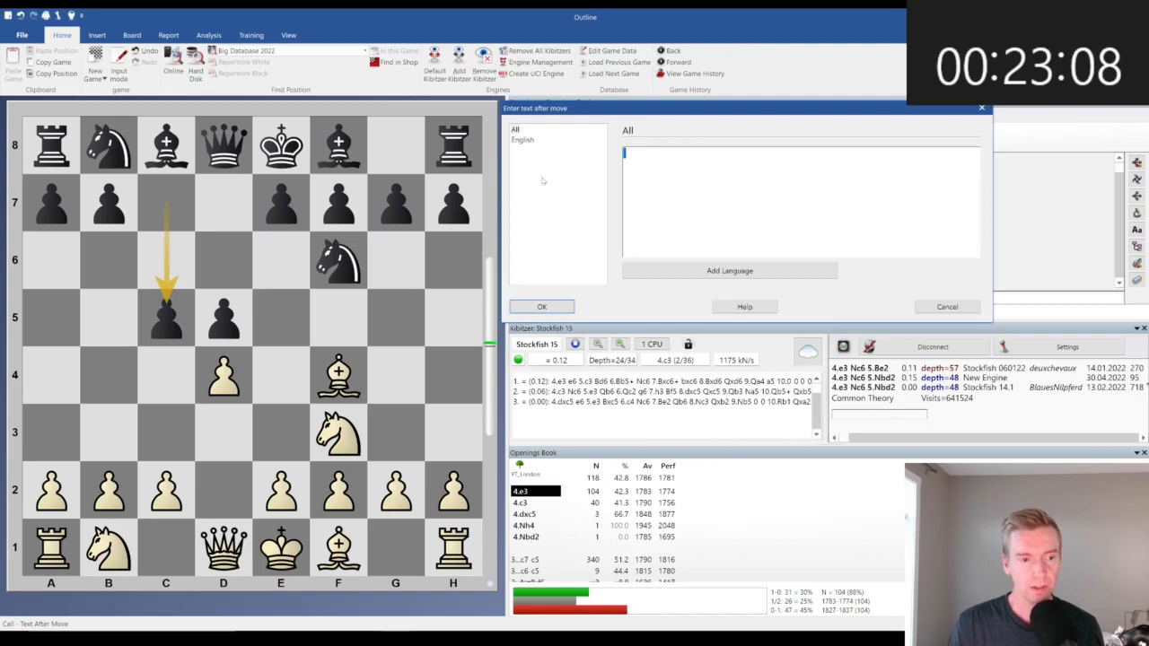
# Comment the lines 'Chapter 2 - d5/c5 var', 'Chapter 3 - Kingside Fian' and 'Quick c5'.
pyautogui.write('Chapter 2 - d5/c5 var')
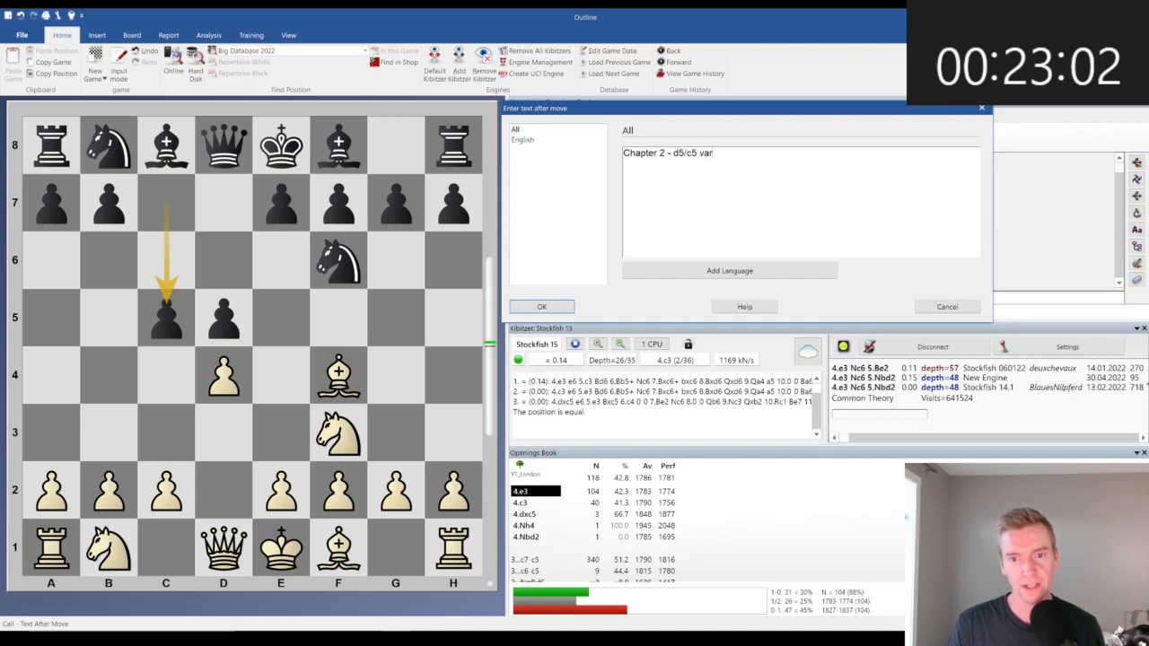
pyautogui.click(541, 306)
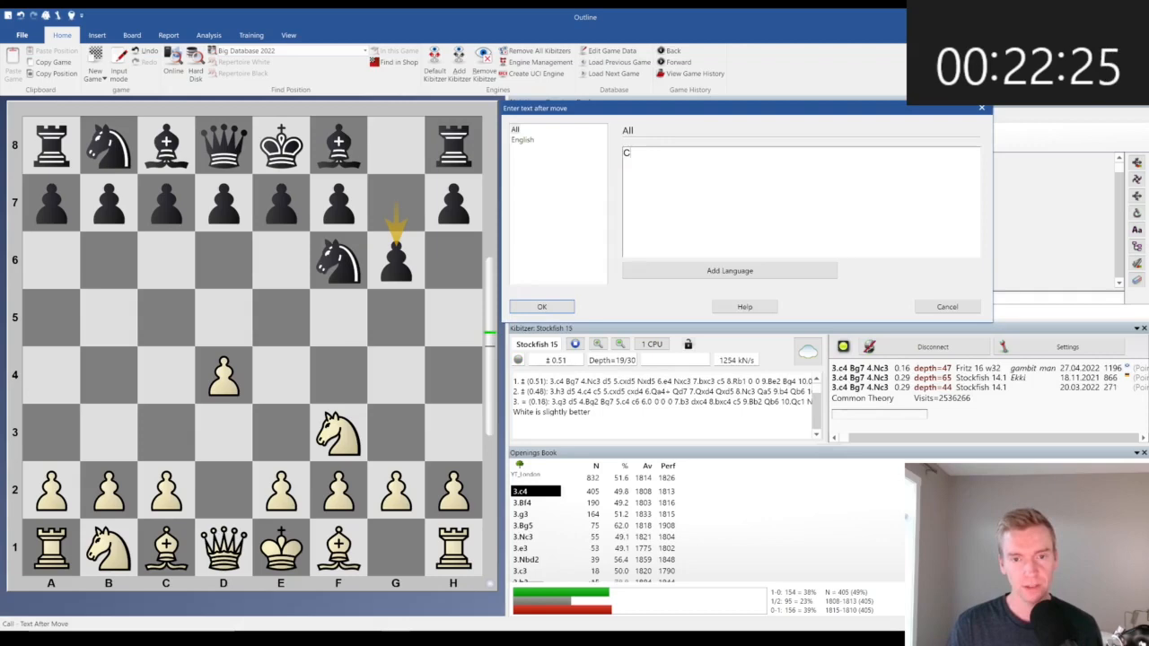
pyautogui.write('Chapter 3 - Kingside Fian')
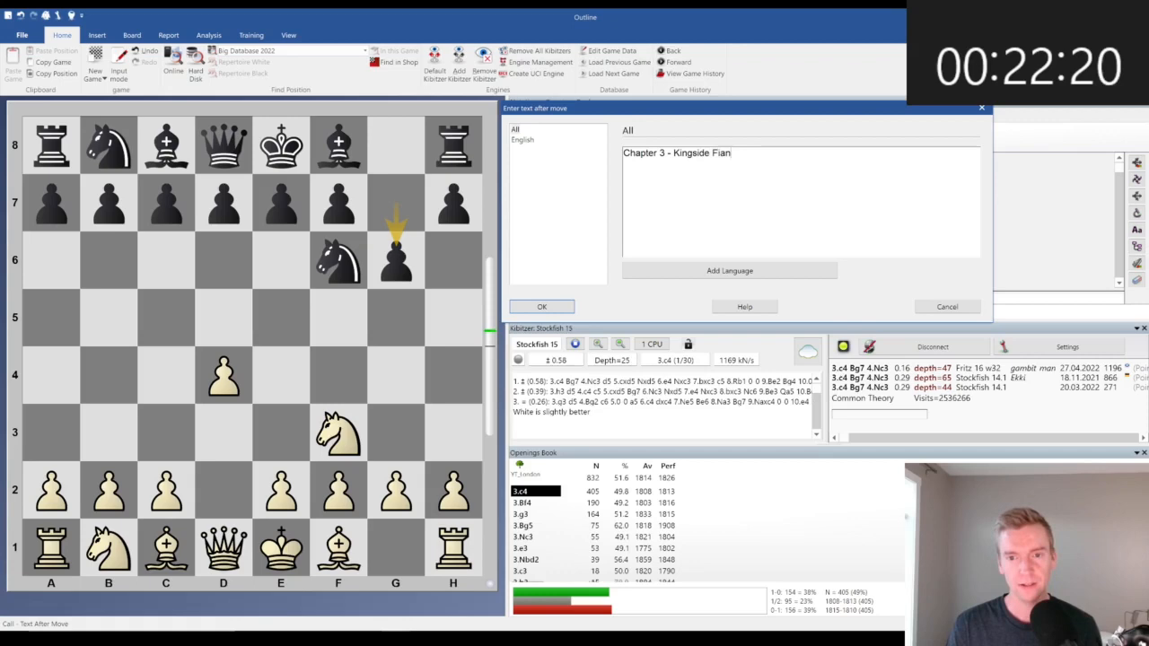
pyautogui.click(541, 306)
pyautogui.write('Quick c5')
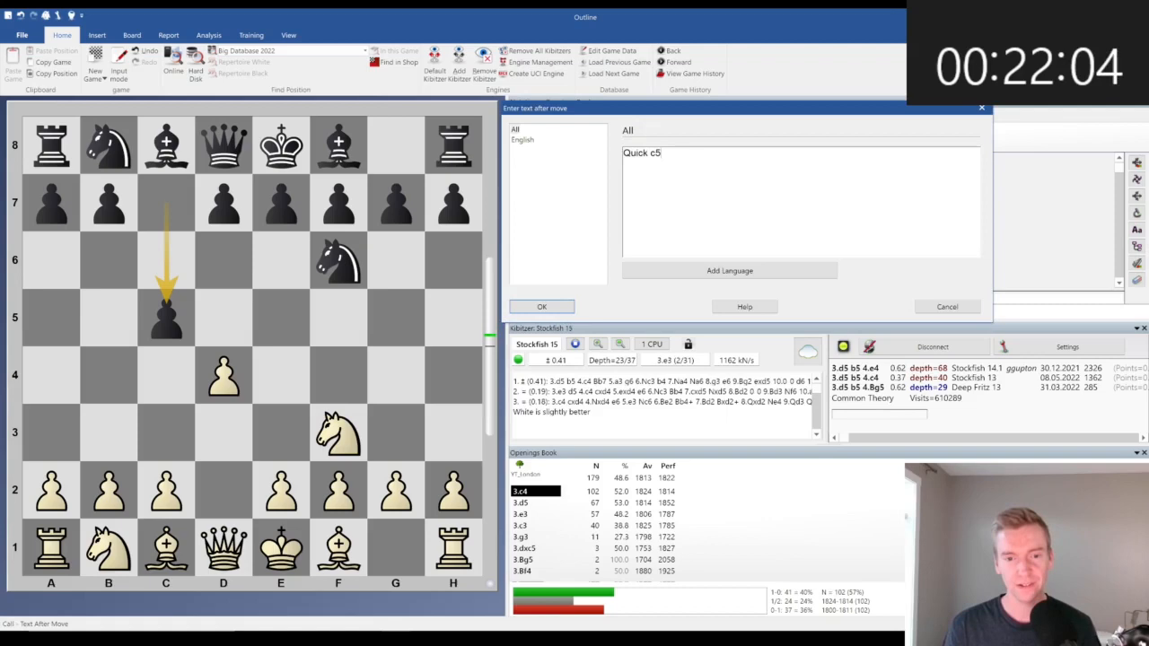
pyautogui.click(541, 306)
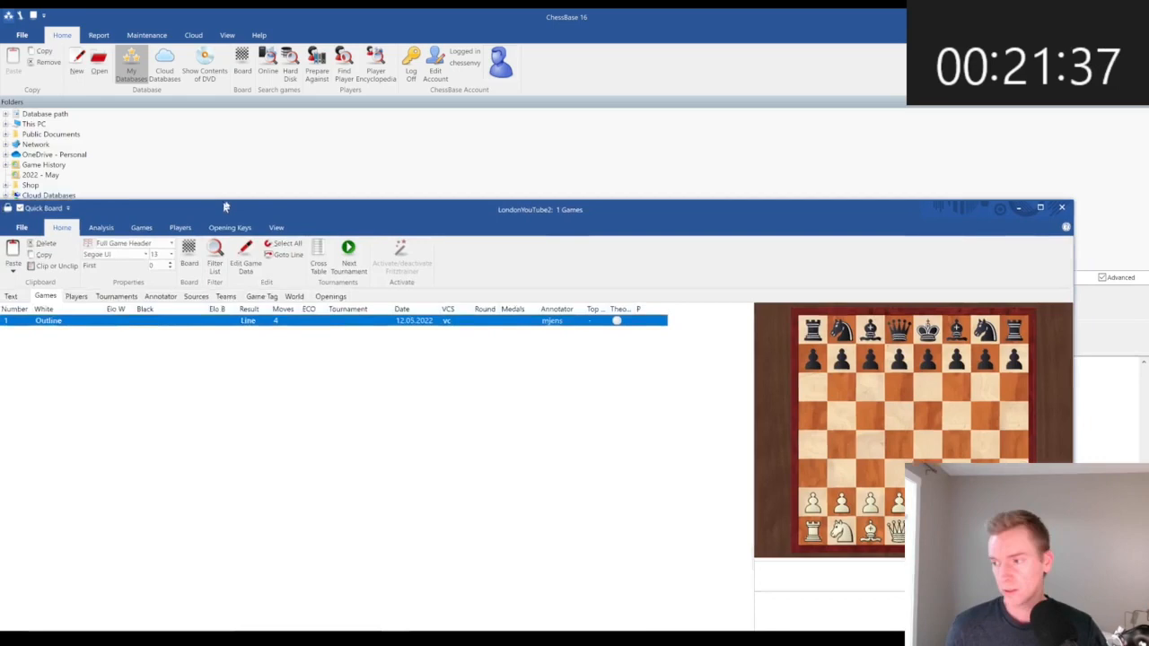
# Maximise the LondonYouTube2 game list window.
pyautogui.doubleClick(47, 320)
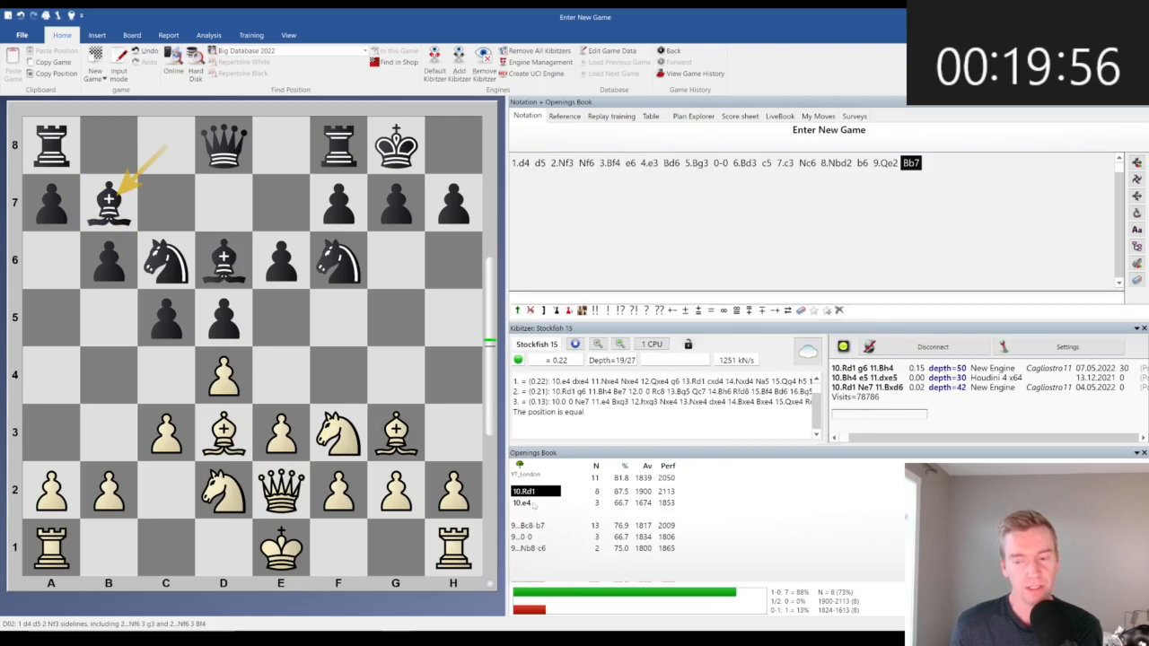
# Finish entering the London moves up to 9.Qe2 Bb7.
pyautogui.click(563, 116)
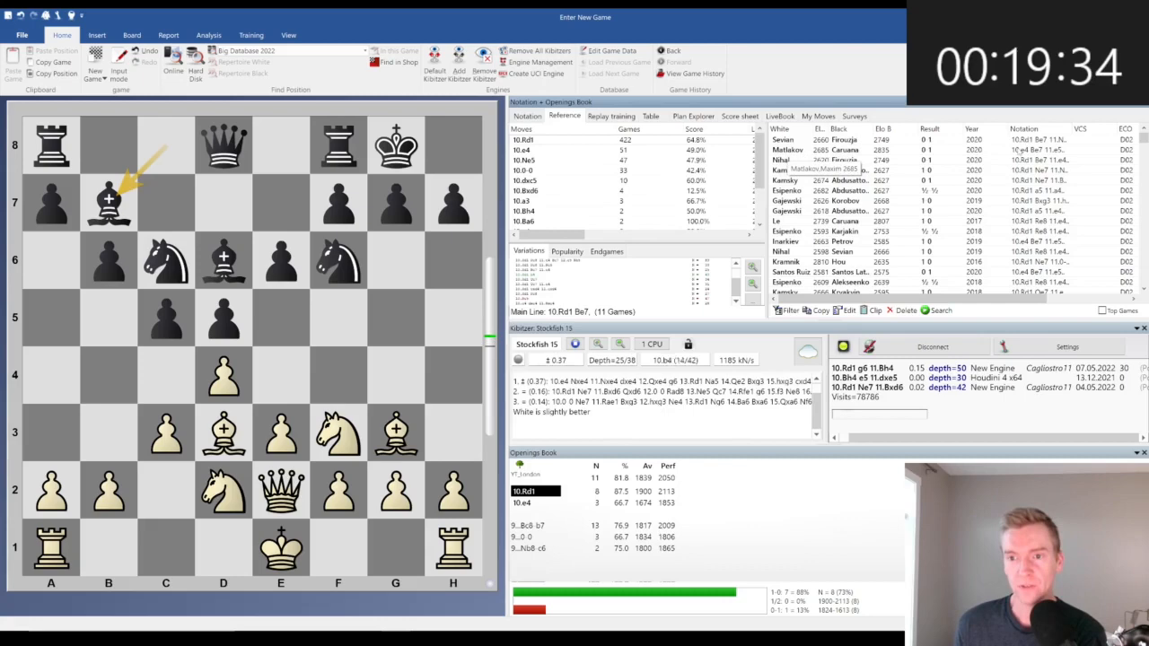
# Pick a master game from the Reference list after 9...Bb7.
pyautogui.click(526, 116)
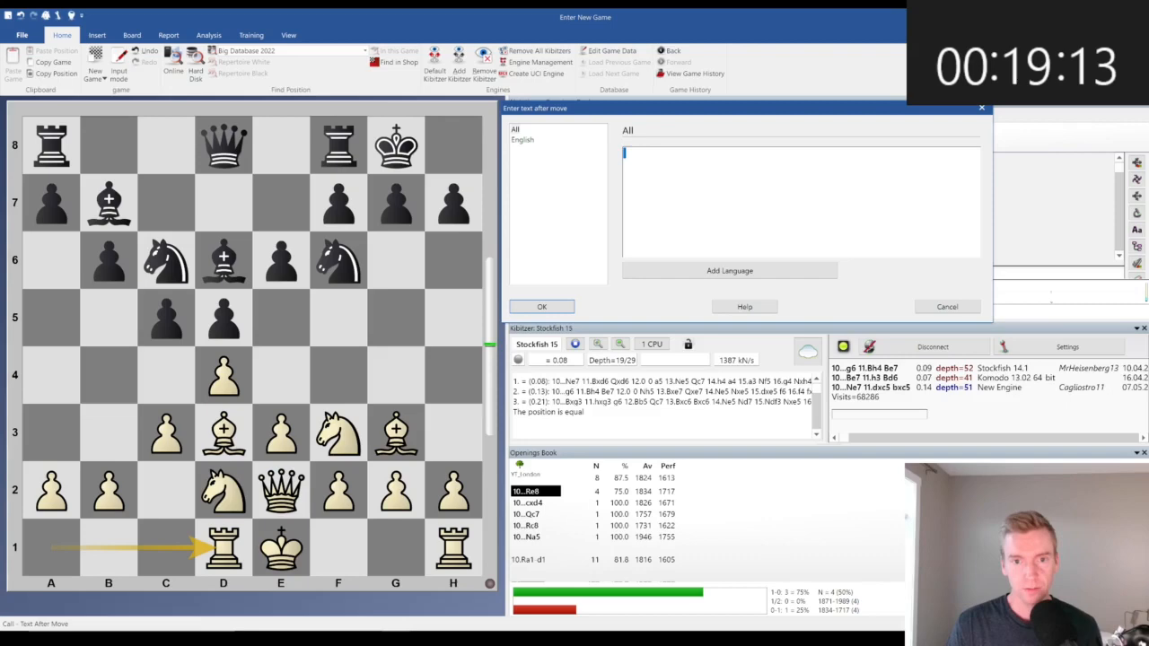
# Comment after 10.Rd1: 'Position is about equal', planning f3 and eventually e4.
pyautogui.write("Position is about equal. I'd like to play 0-0, Ne5,")
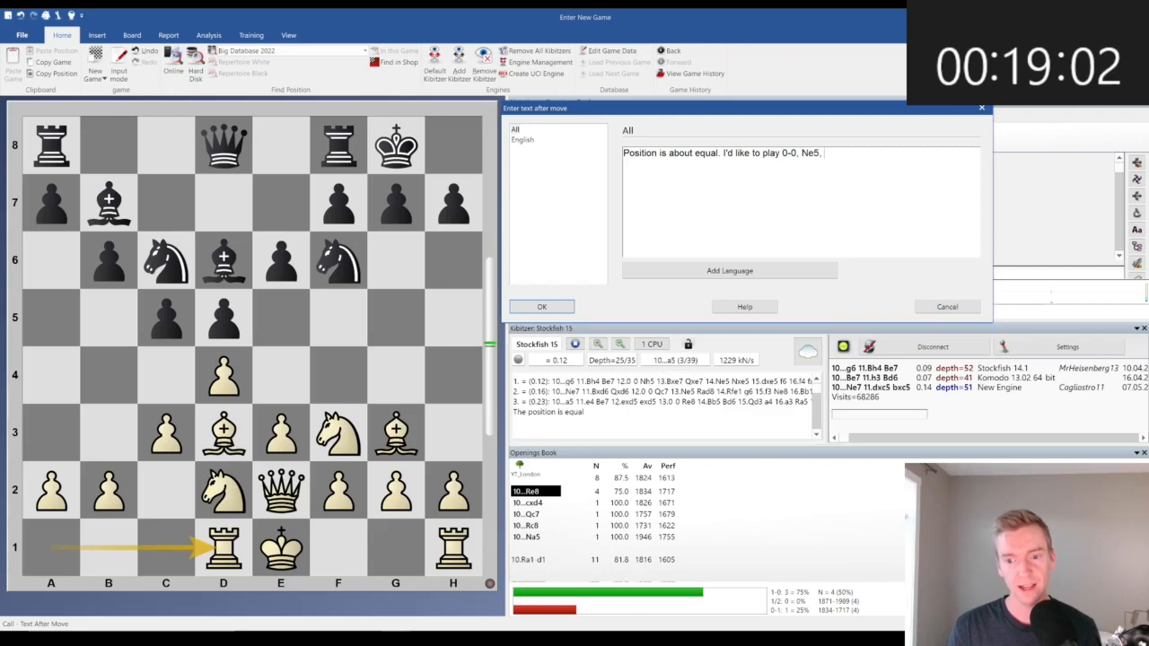
pyautogui.write('f3, and maybe e4 eventual')
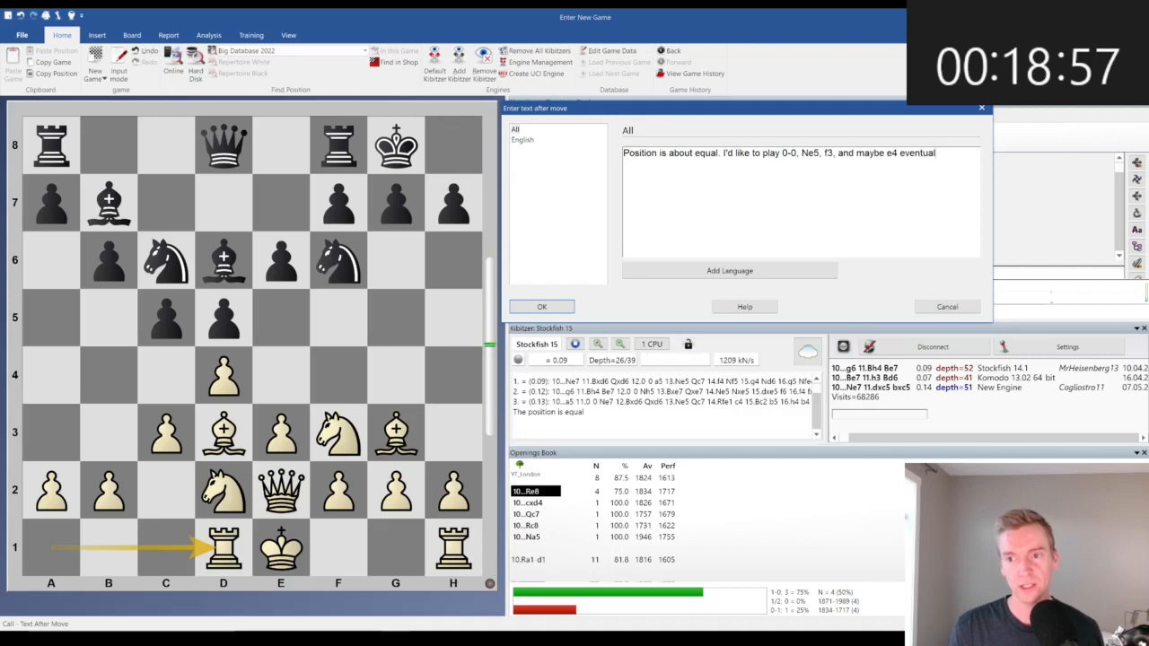
pyautogui.click(541, 306)
pyautogui.write('Position is about equal')
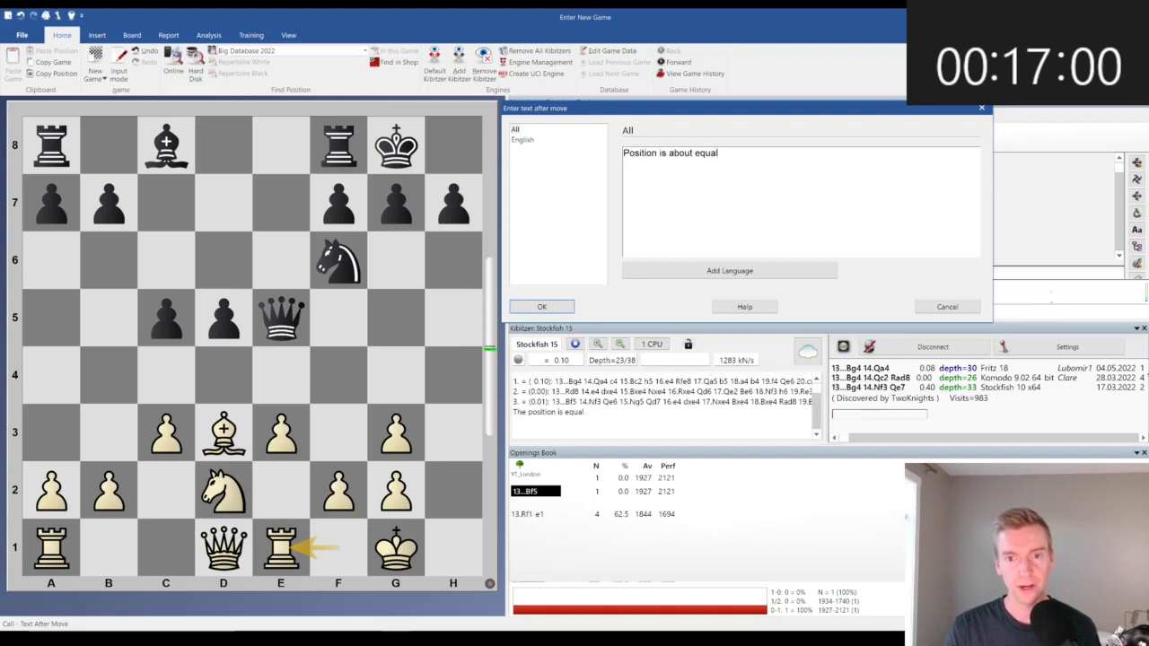
# Comment after 13.Re1: 'We'd like to play Qc2', e4 and Nf3.
pyautogui.write("We'd like to play Qc2, e4, and Nf3.")
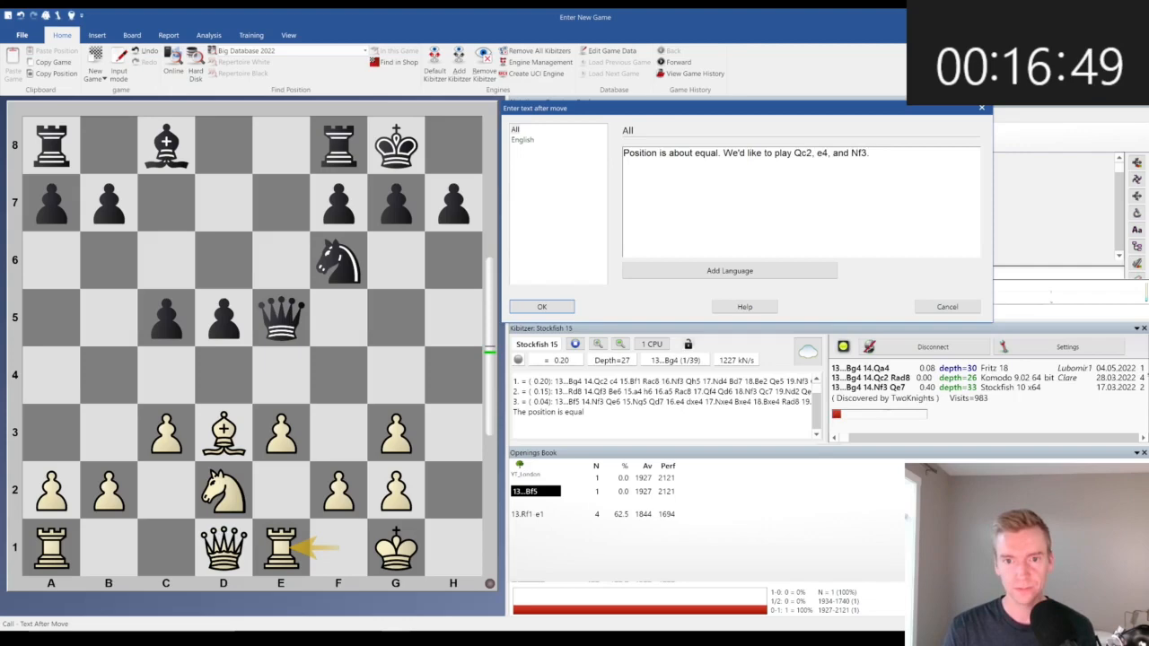
pyautogui.click(542, 306)
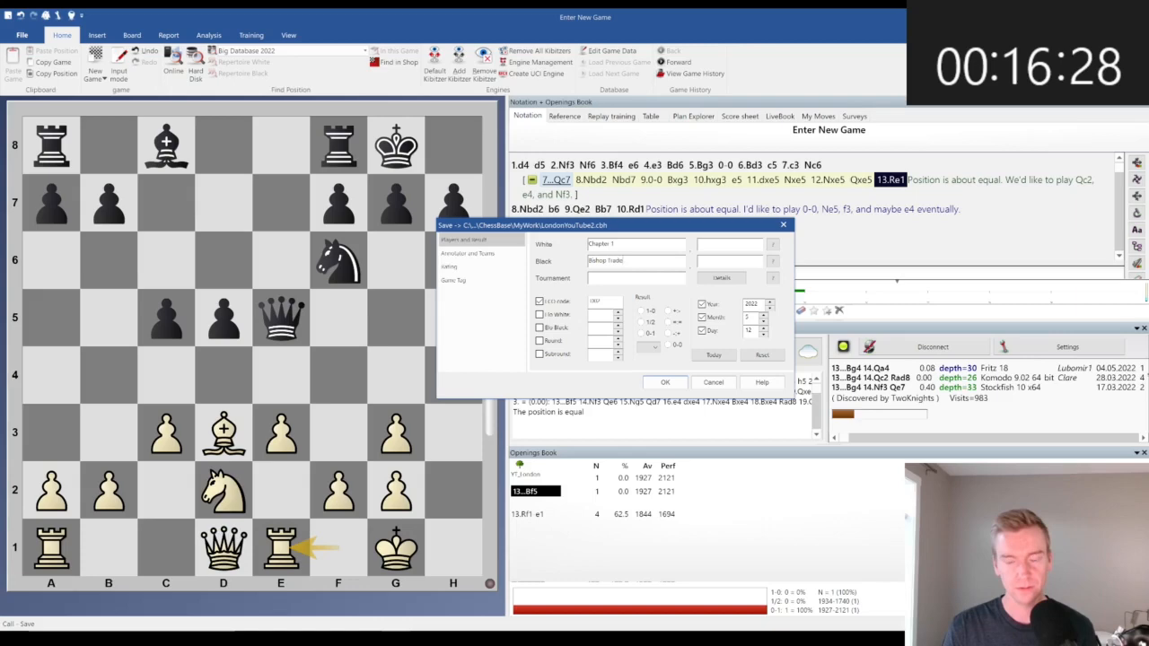
# Confirm saving the game as Chapter 1 – Bishop Trade.
pyautogui.click(665, 381)
pyautogui.write("Position is equal. We'd like to play c4")
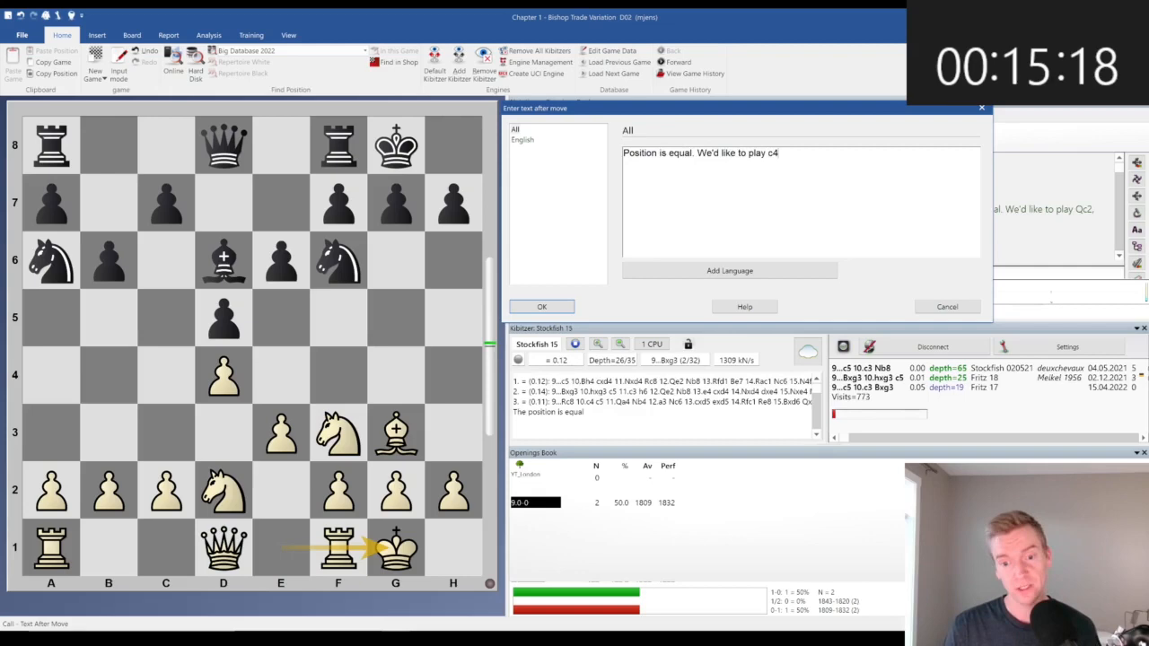
# Comment after 9.0-0: play c4 and attack queenside, or c3 for e4.
pyautogui.write('and attack queenside')
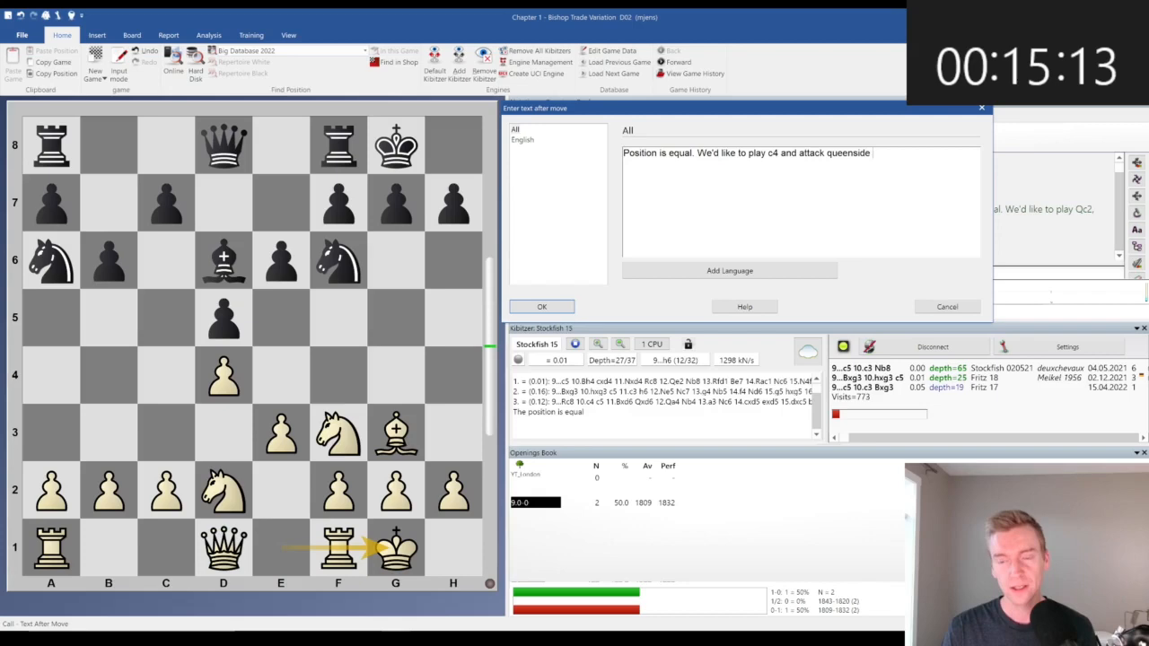
pyautogui.write('or play c3 and for the e4 bre')
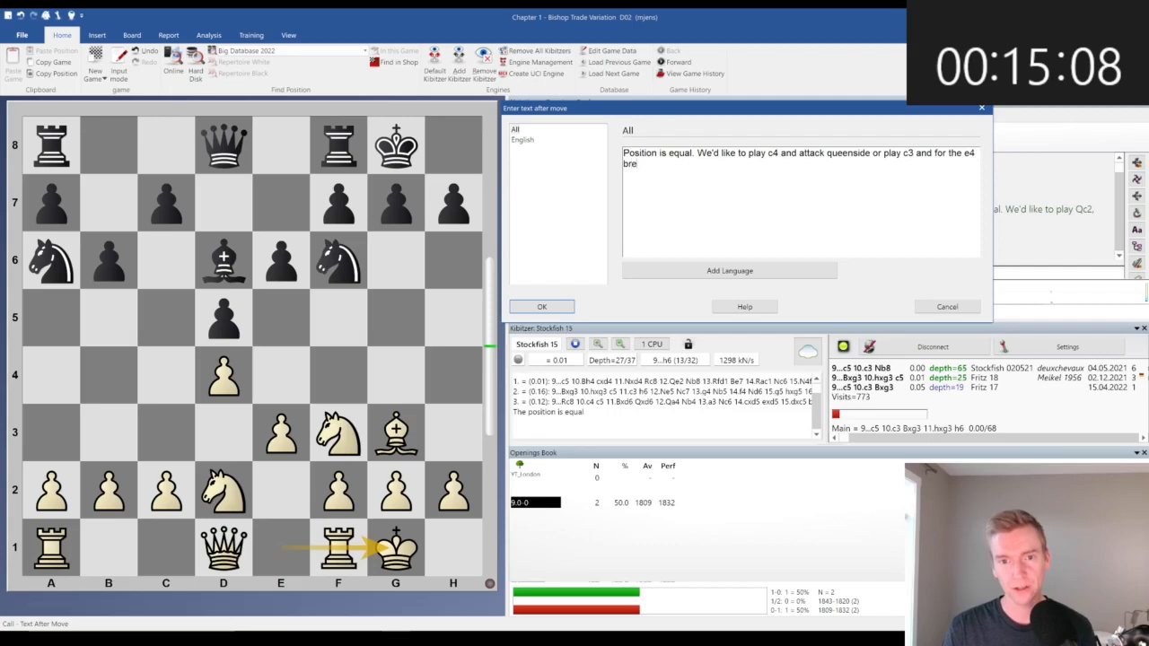
pyautogui.click(541, 306)
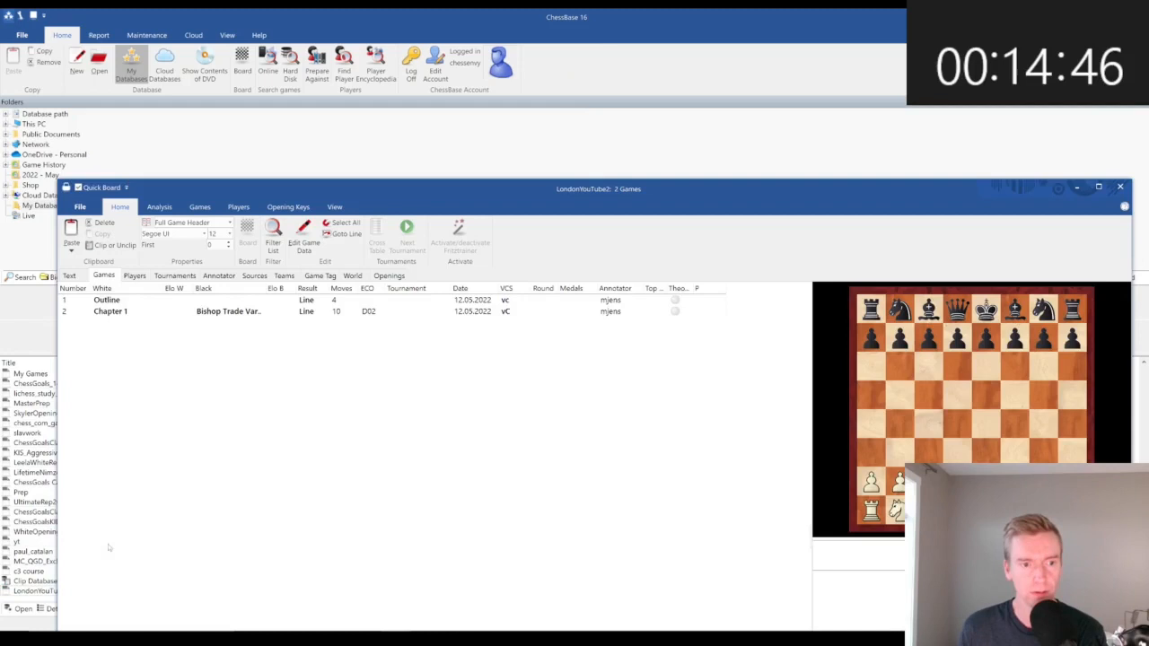
# Open LondonYouTube2 from the database list to show Outline and Chapter 1.
pyautogui.doubleClick(106, 300)
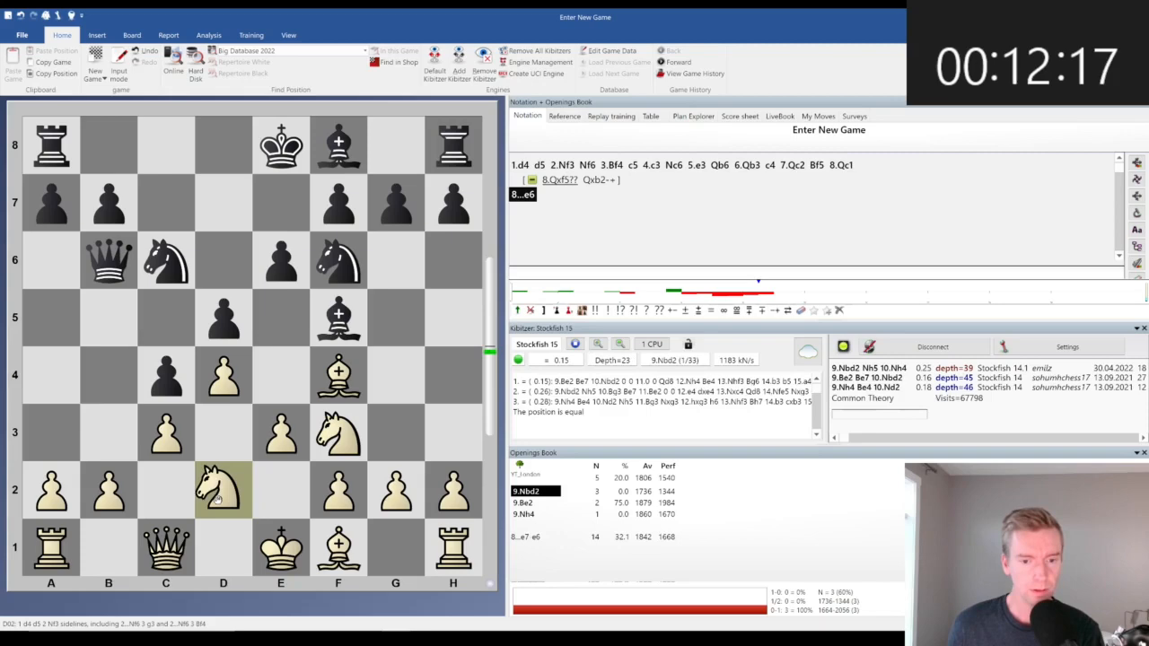
# Play 9.Nbd2 and the following moves up to 11...Qd8.
pyautogui.click(223, 489)
pyautogui.write('Black should play')
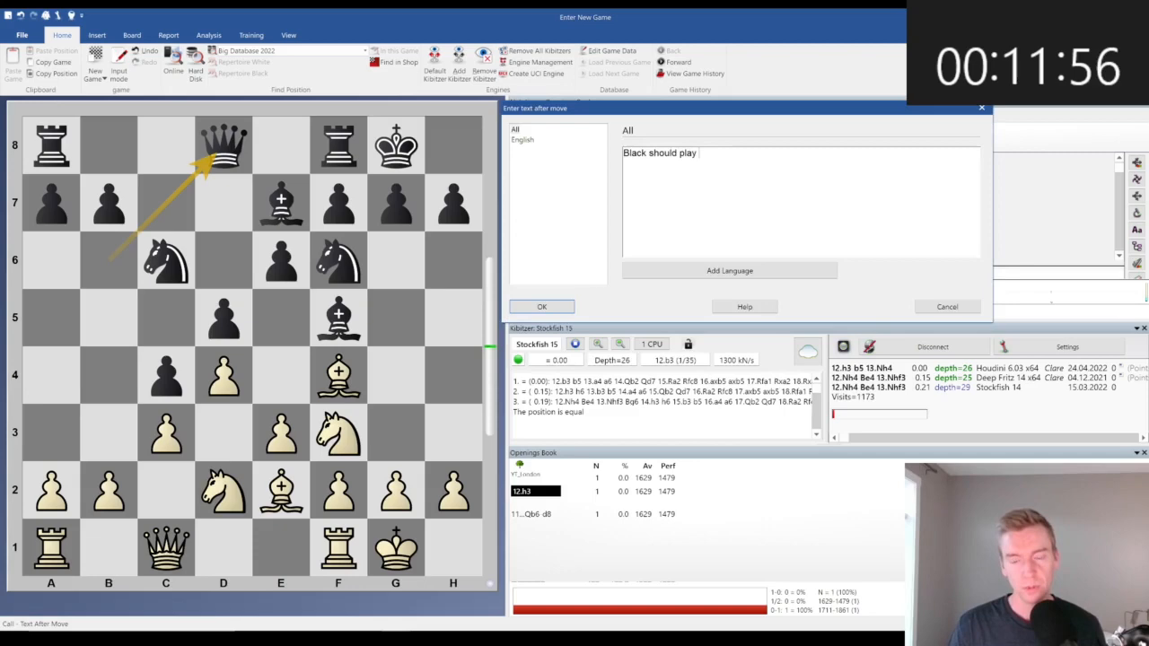
# Confirm the comment after 11...Qd8 about playing for b5 and queenside expansion.
pyautogui.click(541, 306)
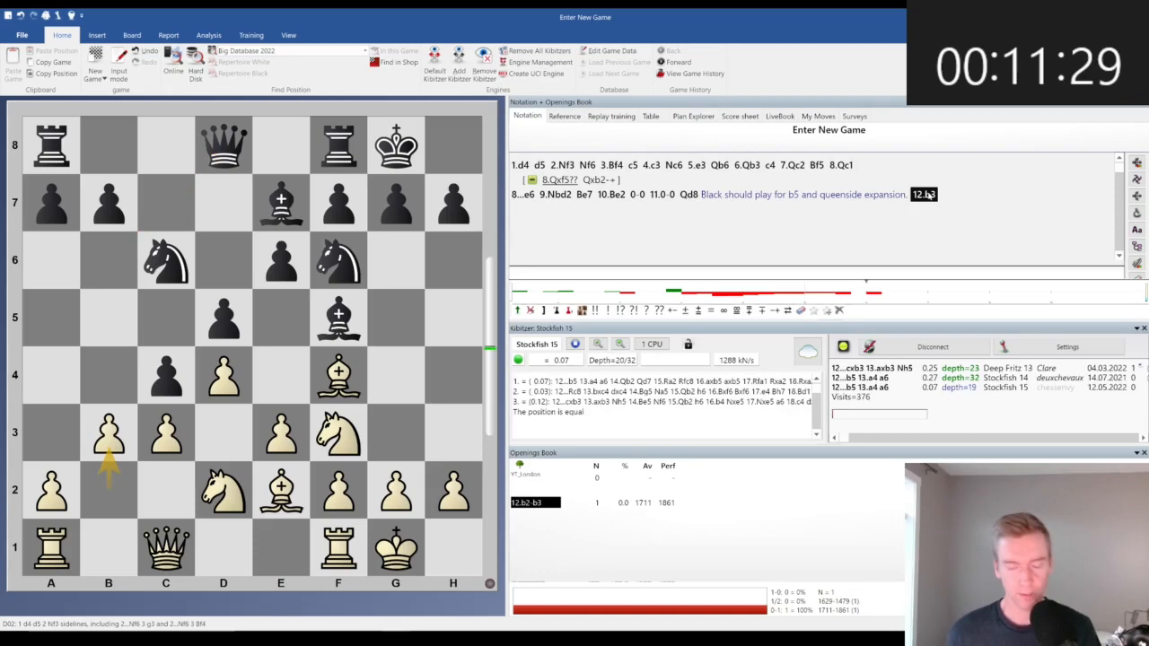
# Comment after 12.b3: chip away at the queenside pawns with a4, Qb2, Ra2, Rfa1, Ne5.
pyautogui.write('Chipping away at')
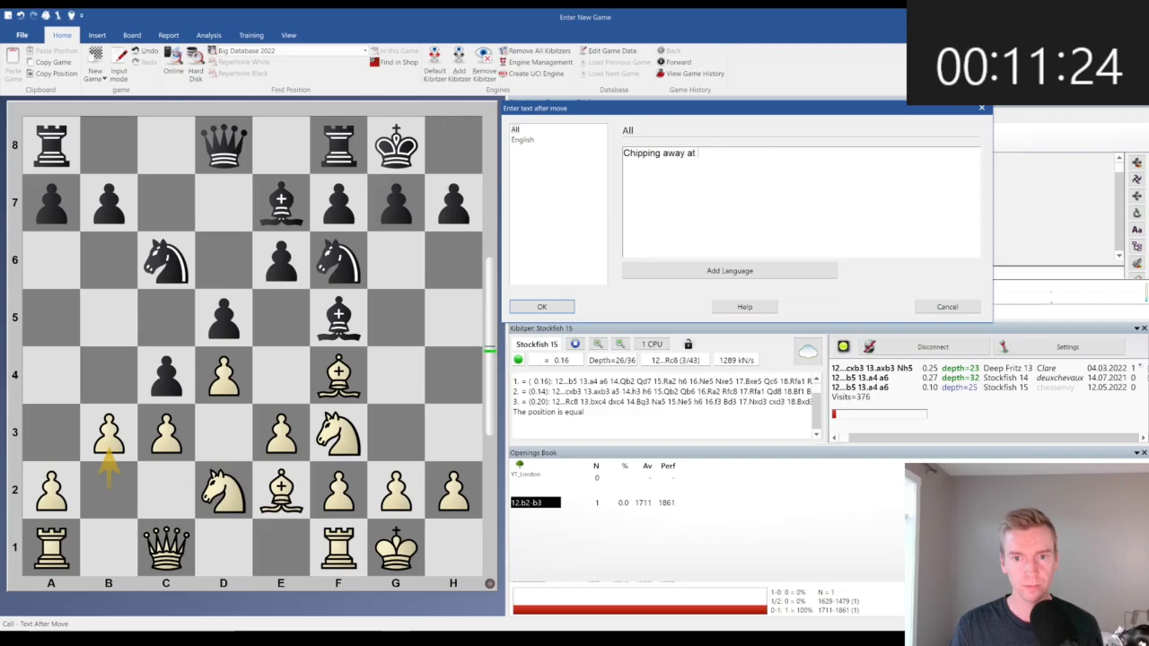
pyautogui.write('the queenside pawns with a4, Qb2, Ra2, Rfa1, Ne5')
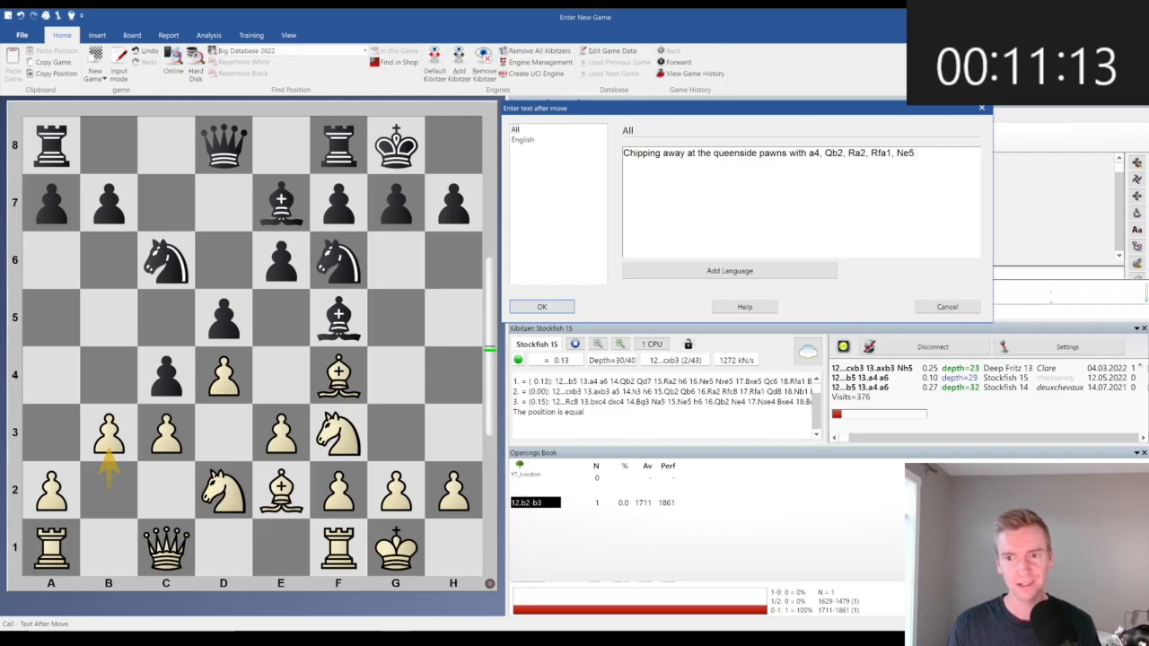
pyautogui.write('as ideas.')
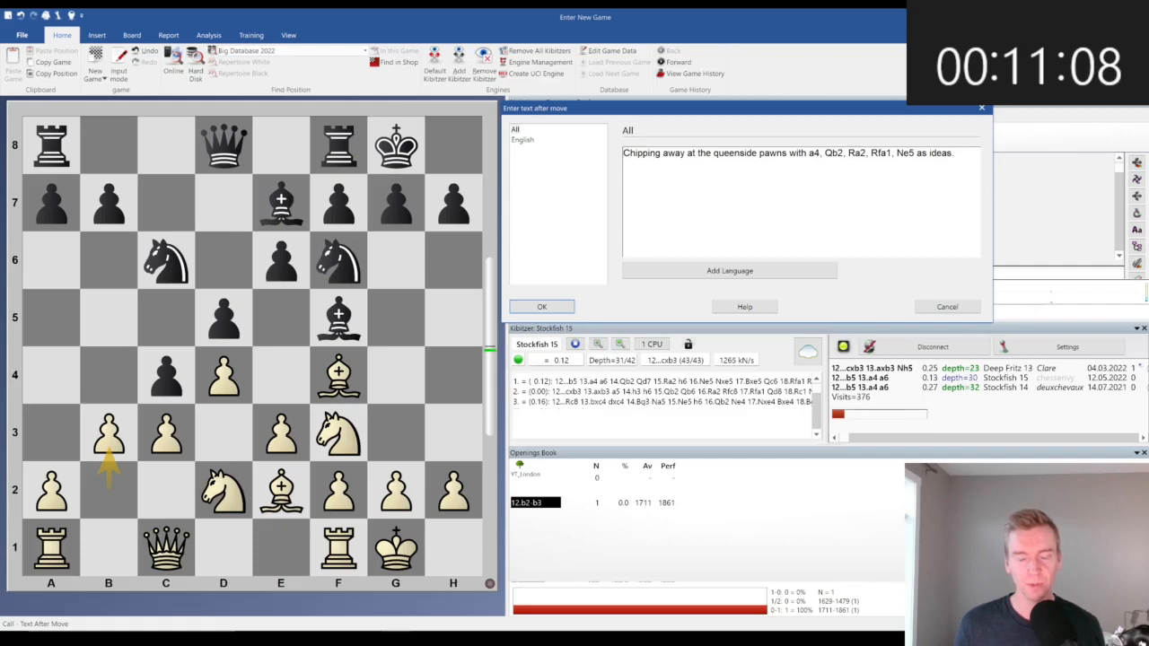
pyautogui.click(541, 306)
pyautogui.write('Threatening Ne5 and Black is in b')
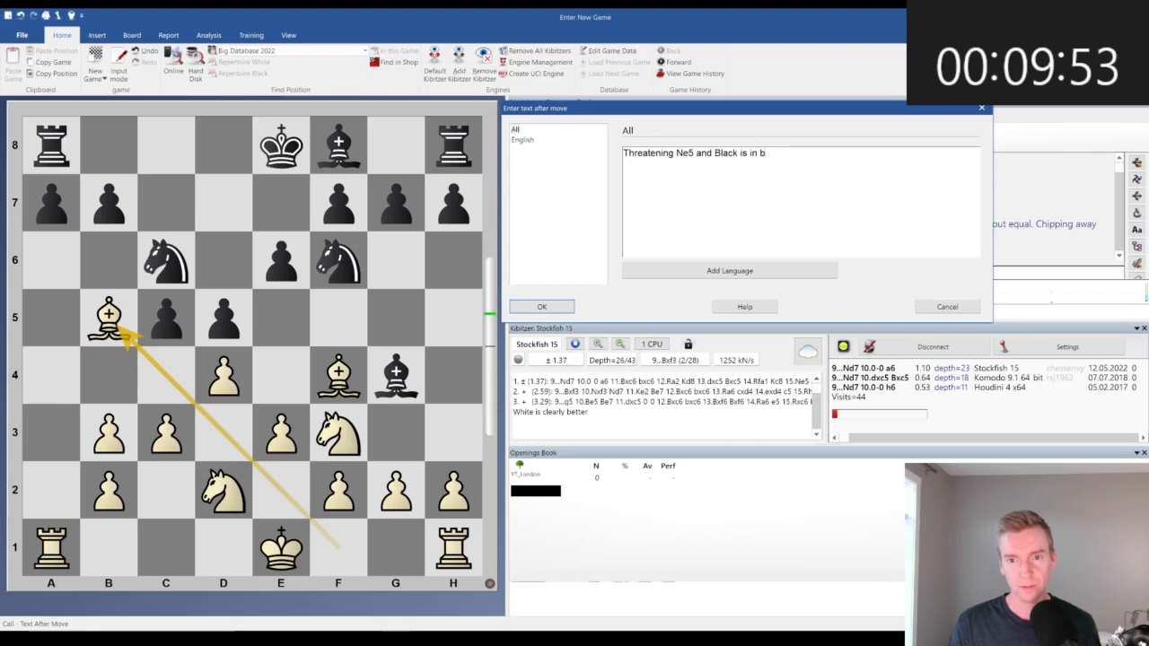
# Confirm the 9.b5 comment 'Threatening Ne5 and Black is in big trouble.'.
pyautogui.click(541, 306)
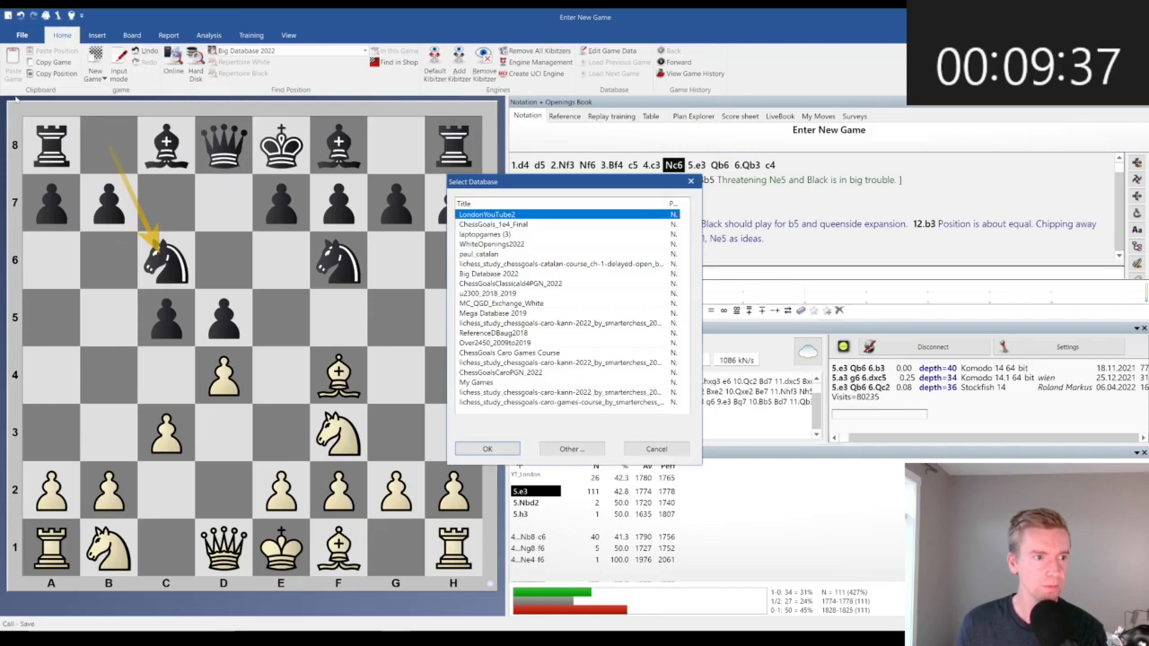
# Choose LondonYouTube2 as the database for the Chapter 2 - d5/c5 Variation game.
pyautogui.click(488, 449)
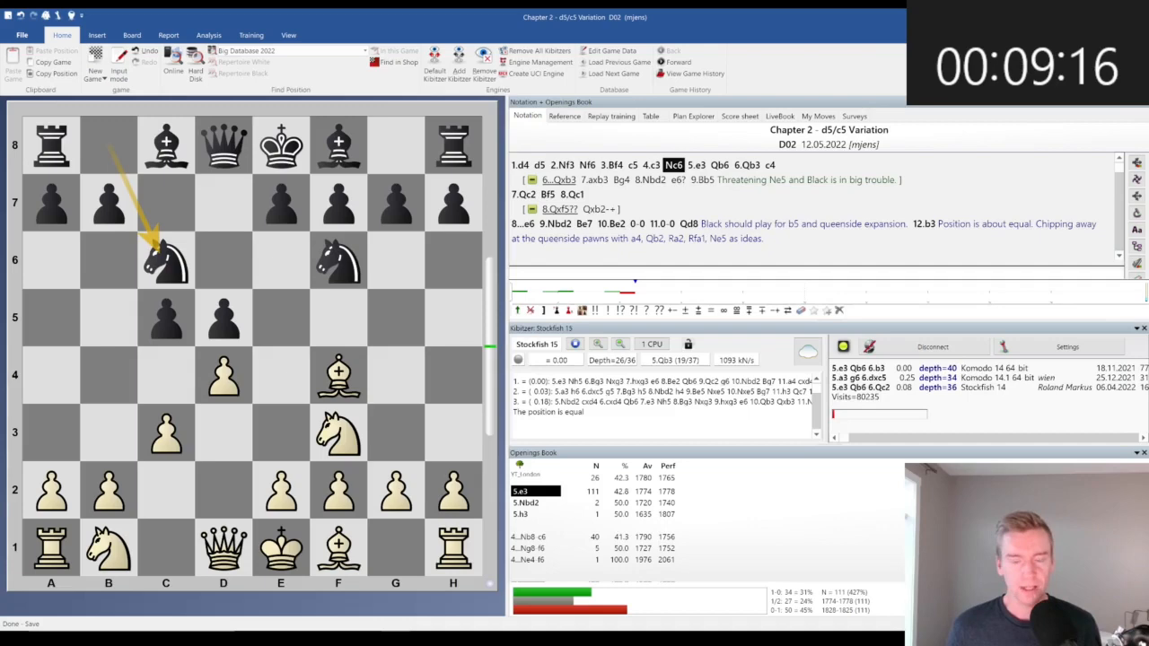
# Start a new game and comment at 5.h3 that Bh2 answers Nh5, keeping the bishop.
pyautogui.click(94, 55)
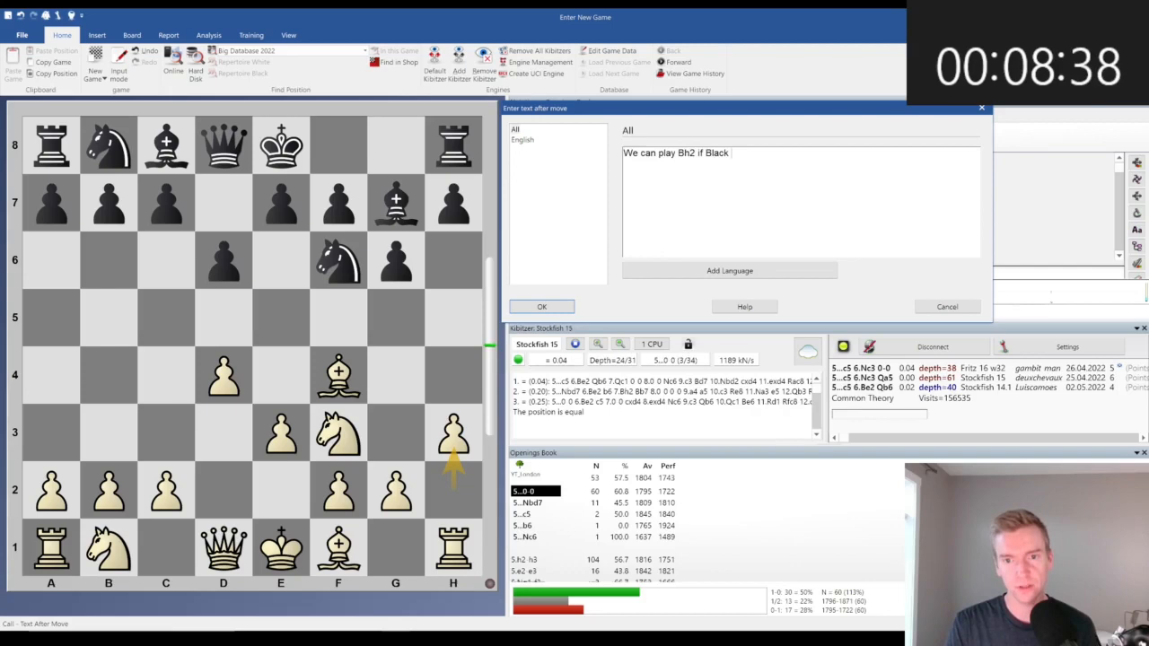
pyautogui.write('plays Nh5, trying to eliminate the')
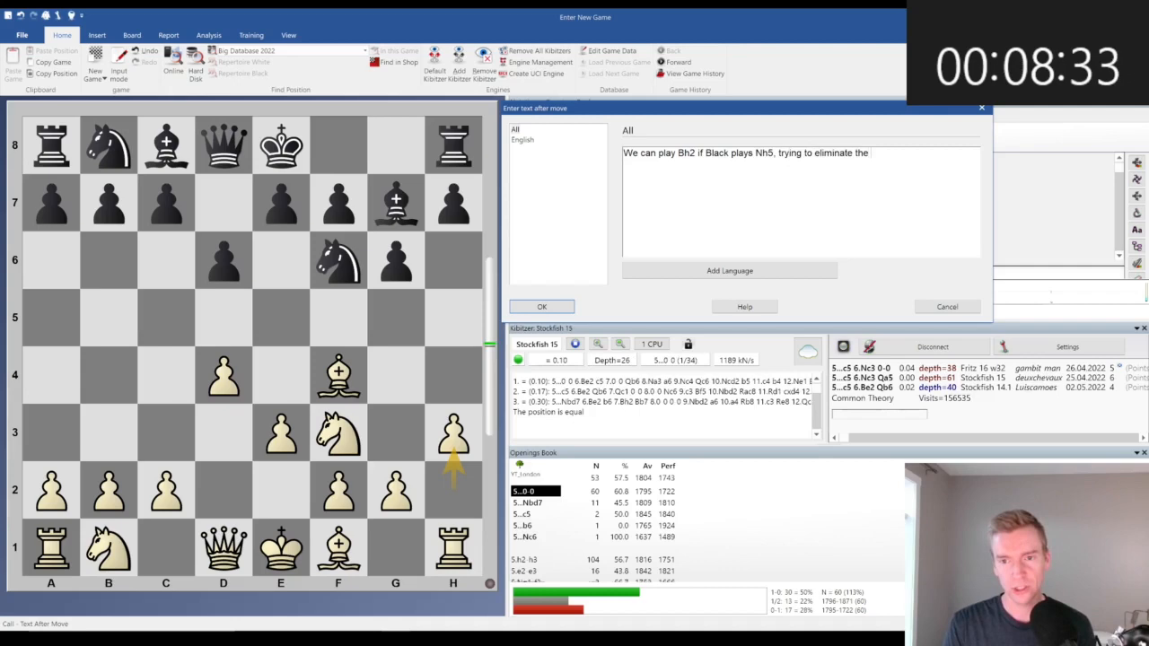
pyautogui.click(541, 306)
pyautogui.write('Preventing b5')
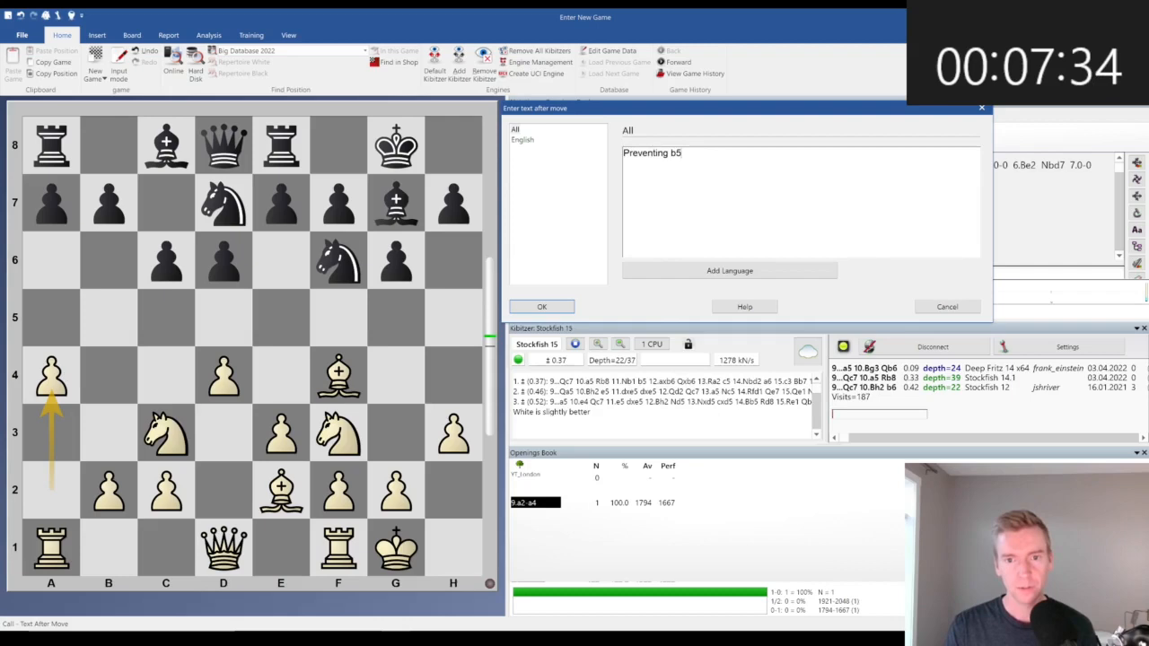
# Confirm the 'Preventing b5' note and comment on queenside expansion with a small White edge.
pyautogui.click(541, 306)
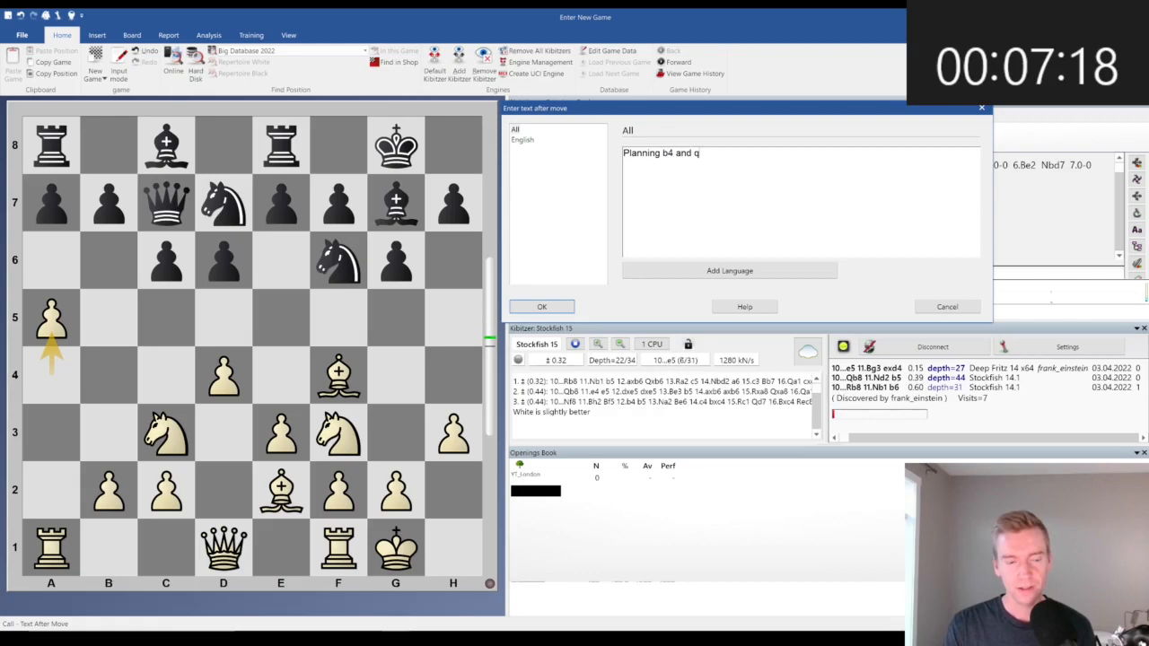
pyautogui.write('ueenside expanti')
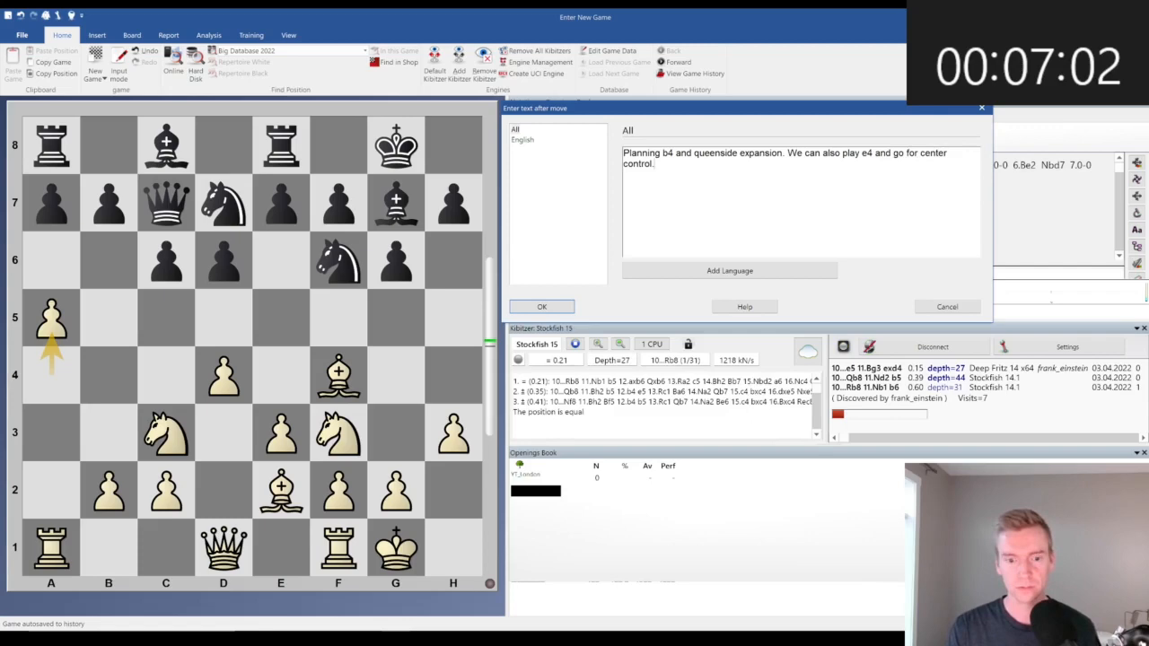
pyautogui.write('White has a smal')
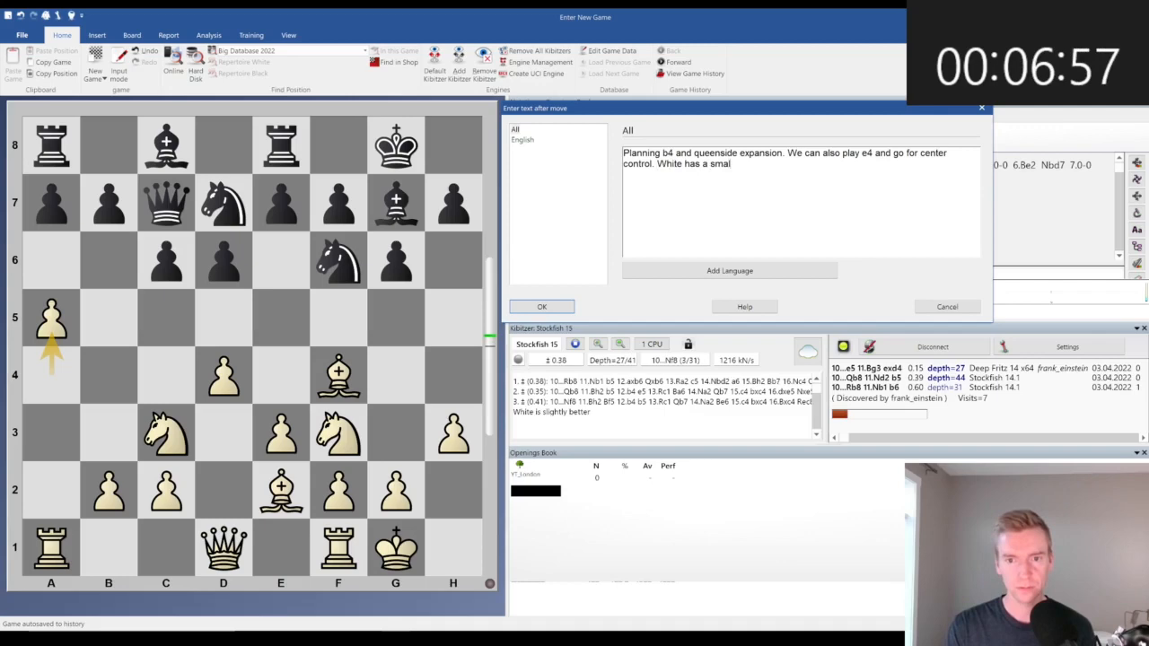
pyautogui.click(541, 306)
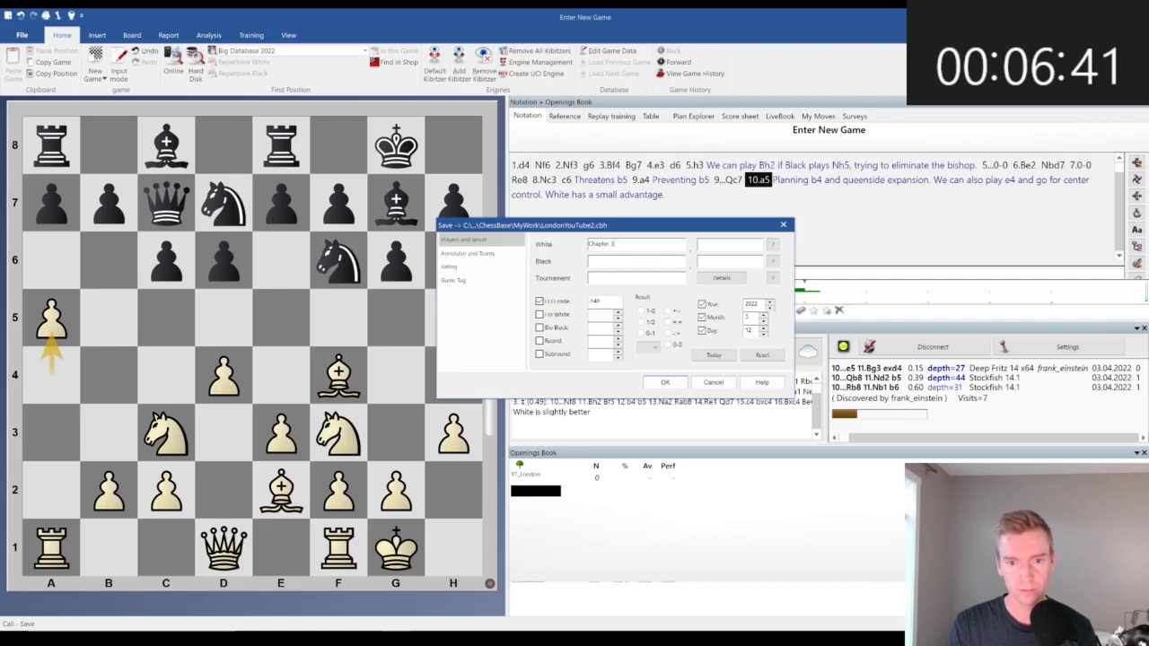
# Confirm saving the game as Chapter 3 in LondonYouTube2.
pyautogui.click(665, 381)
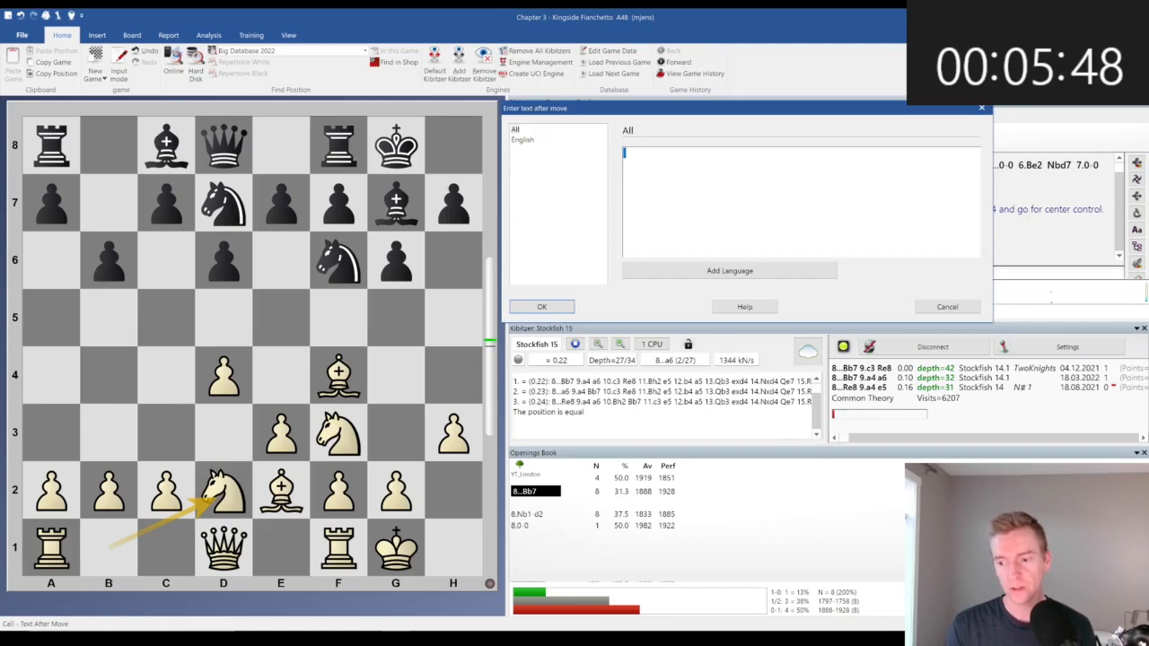
# Comment in the 7...b6 sideline that 8.Nc3 is not as good, ceding light squares.
pyautogui.write('8.Nc3 is not as good because Black will control the light squares after ...Bb7.')
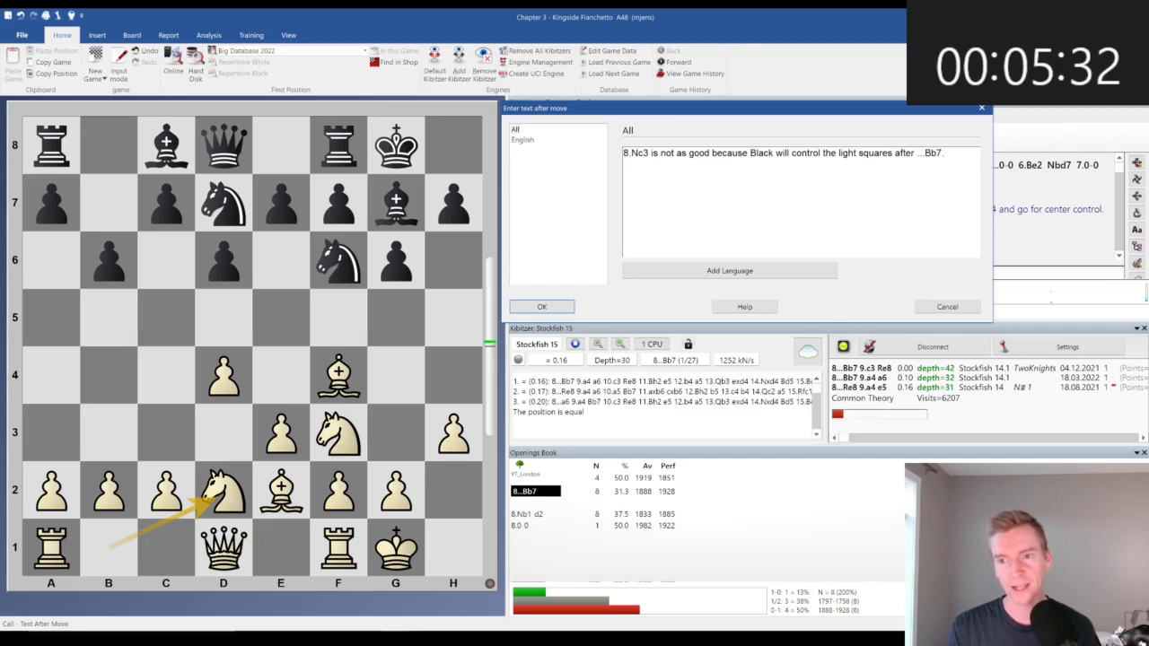
pyautogui.click(541, 306)
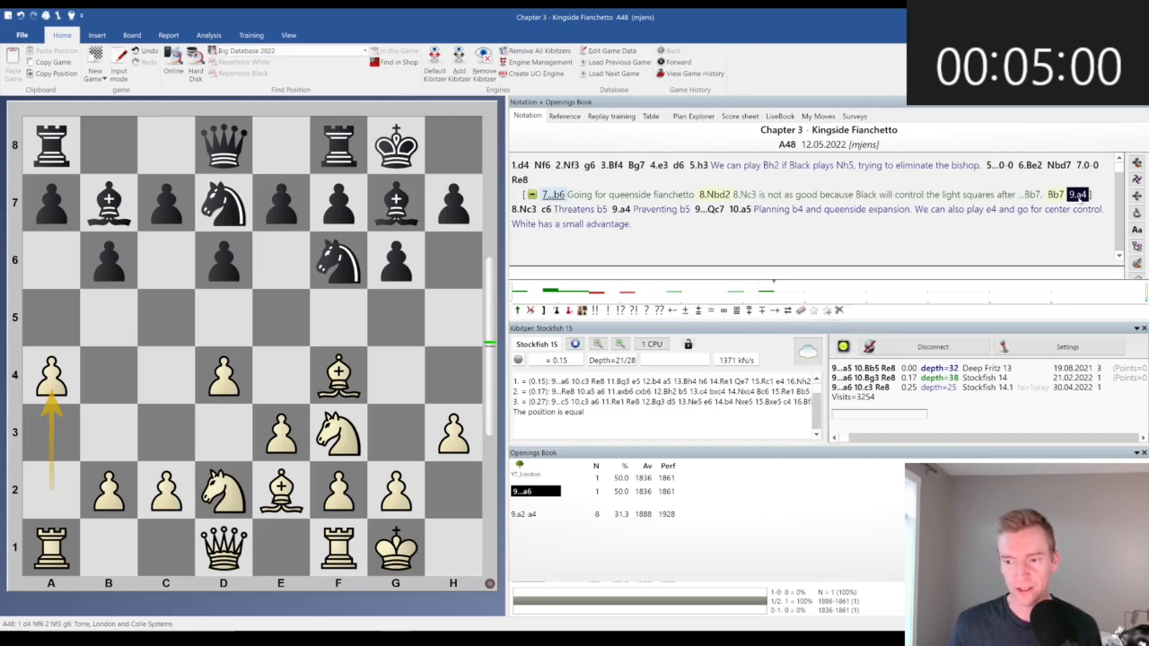
# Comment on 9.a4 that White would like to play a5 or c3.
pyautogui.write("We'd like to play a5,")
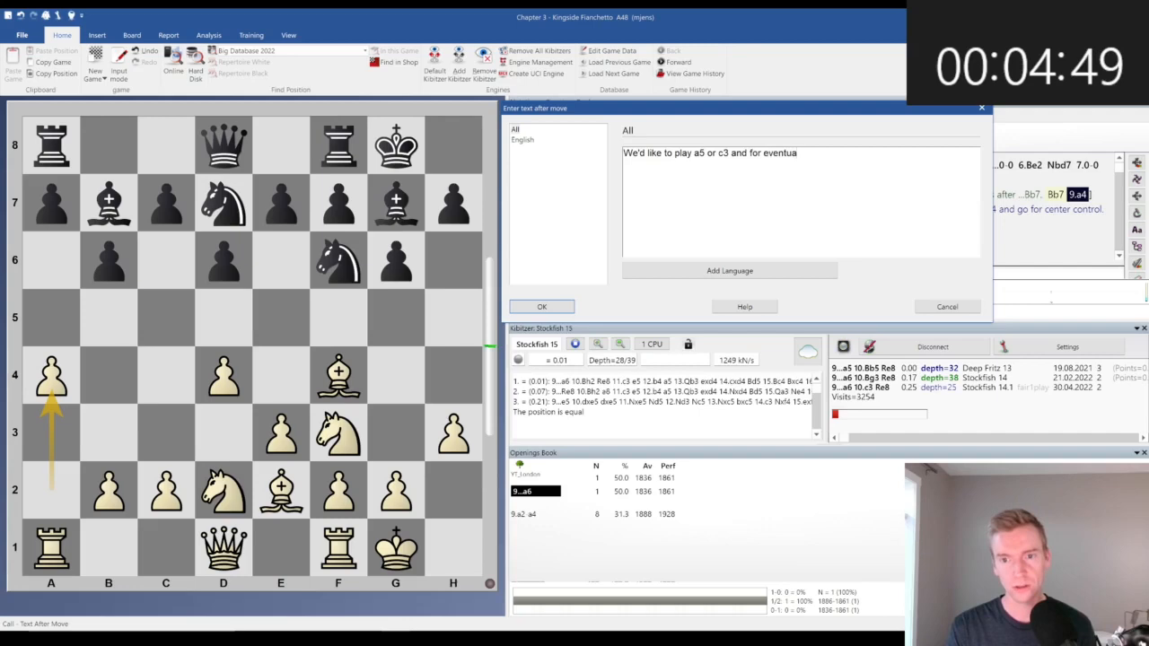
pyautogui.click(541, 306)
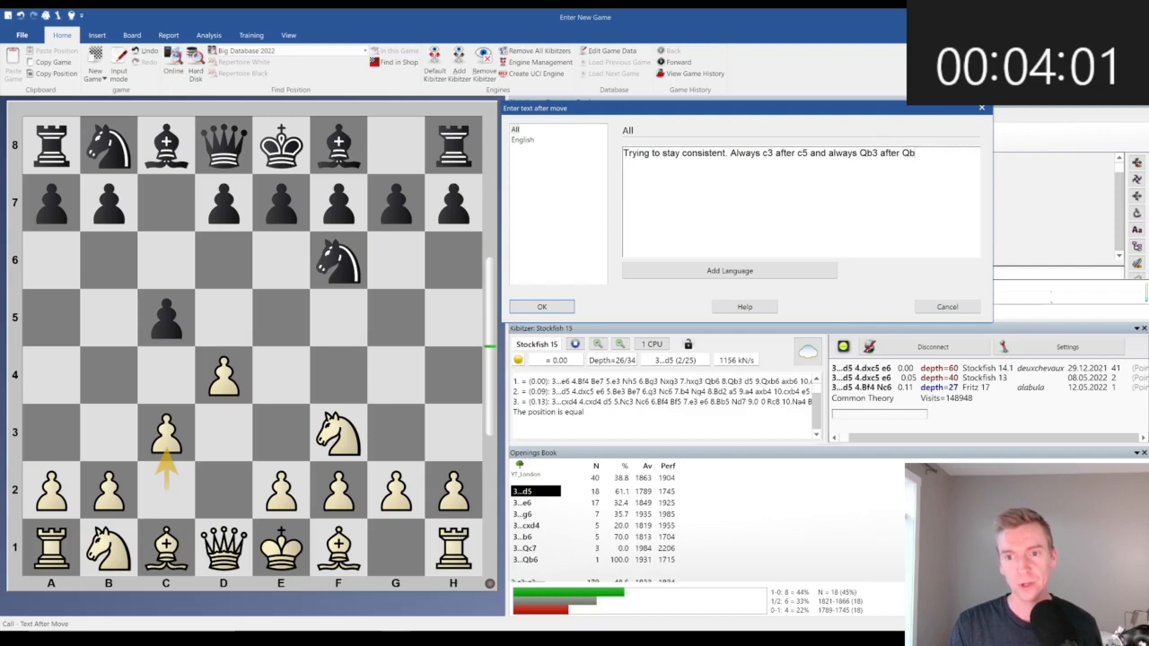
# Confirm the 3.c3 comment about consistently meeting ...c5 with c3.
pyautogui.click(541, 306)
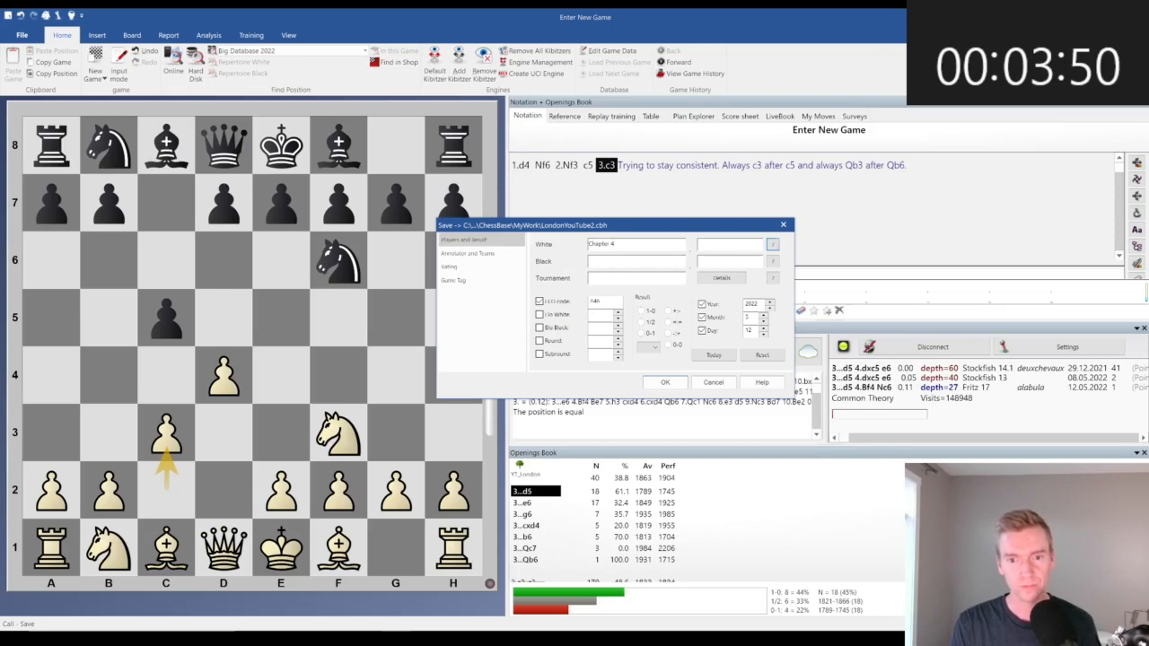
# Save the game as Chapter 4 – Early c5.
pyautogui.click(665, 382)
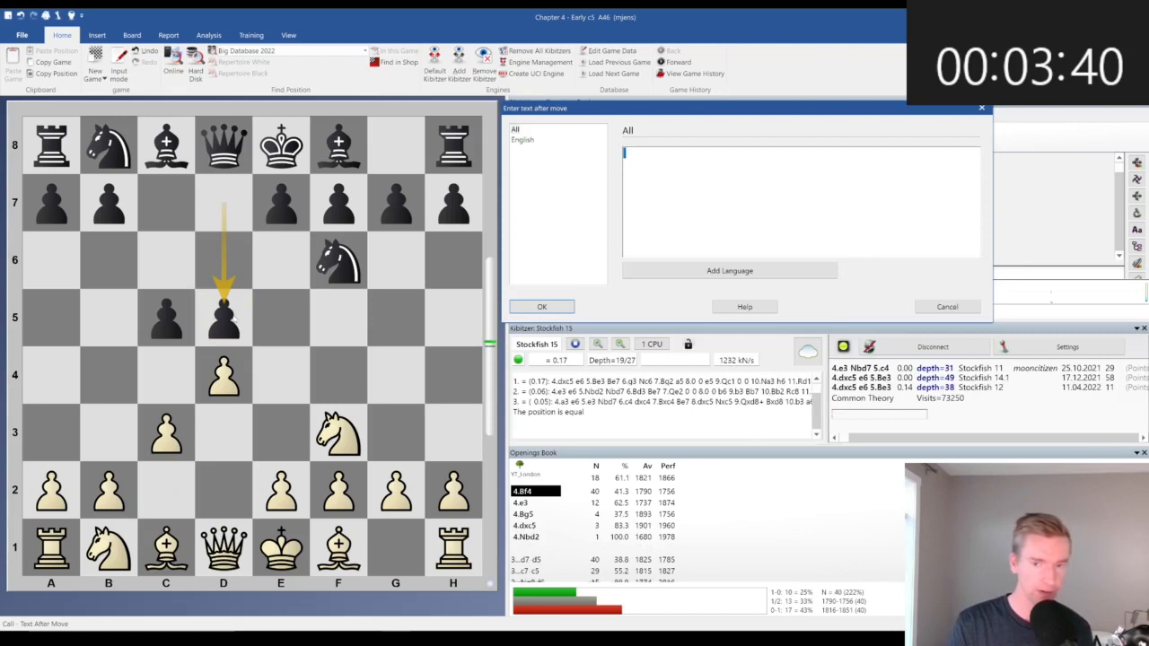
# Comment 3...d5 with 'Transposes to earlier d5.'.
pyautogui.write('Transposes to')
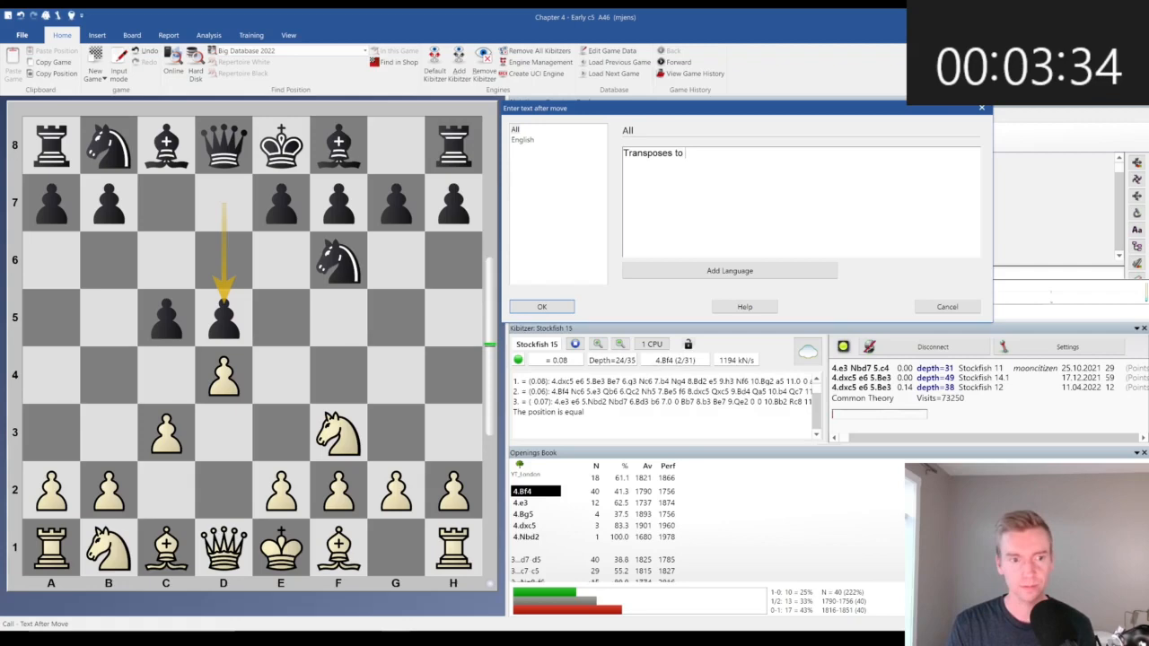
pyautogui.click(541, 306)
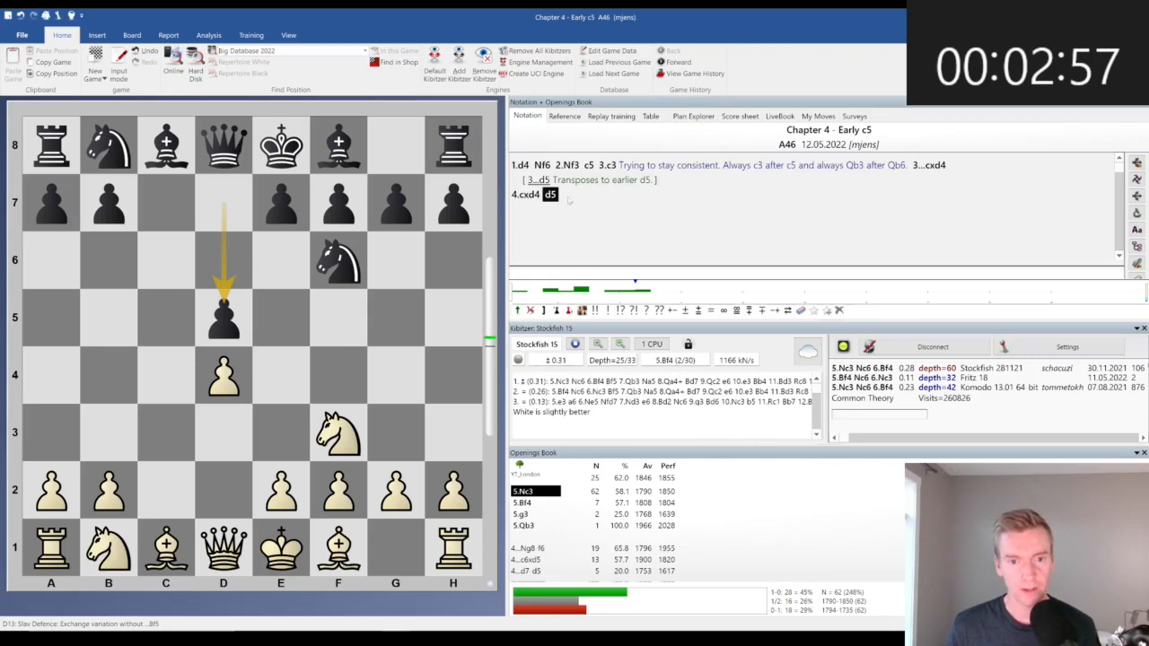
# Comment 4...d5 with 'Transposed to a Slav Exchange.'.
pyautogui.write('Transposed t')
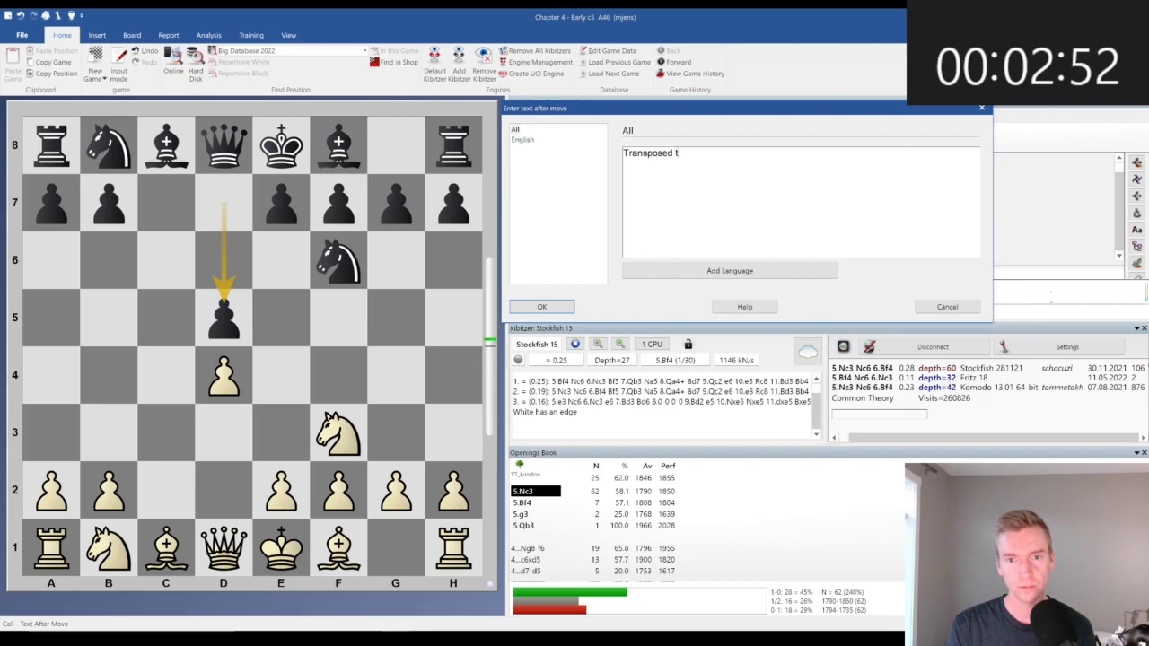
pyautogui.click(541, 306)
pyautogui.write('We have a very slight advantage and would like to play on the qu')
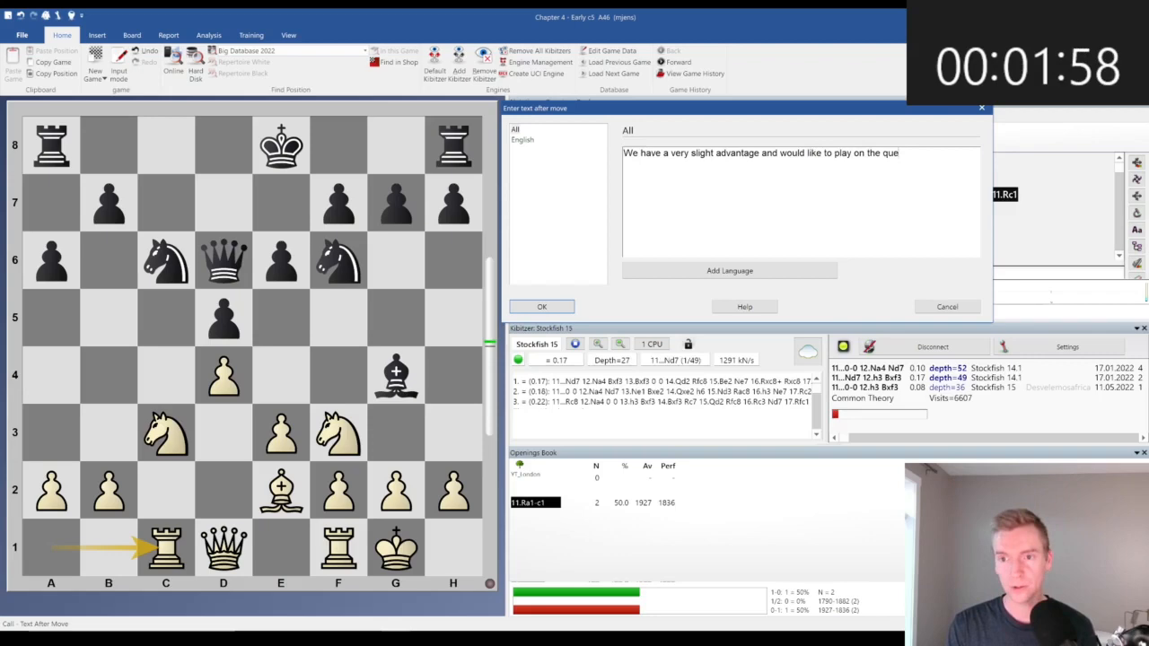
# Finish the 11.Rc1 comment on the slight advantage and queenside play with Qd moves.
pyautogui.write('enside. Moves like Qd2, Na4, double the rooks on the')
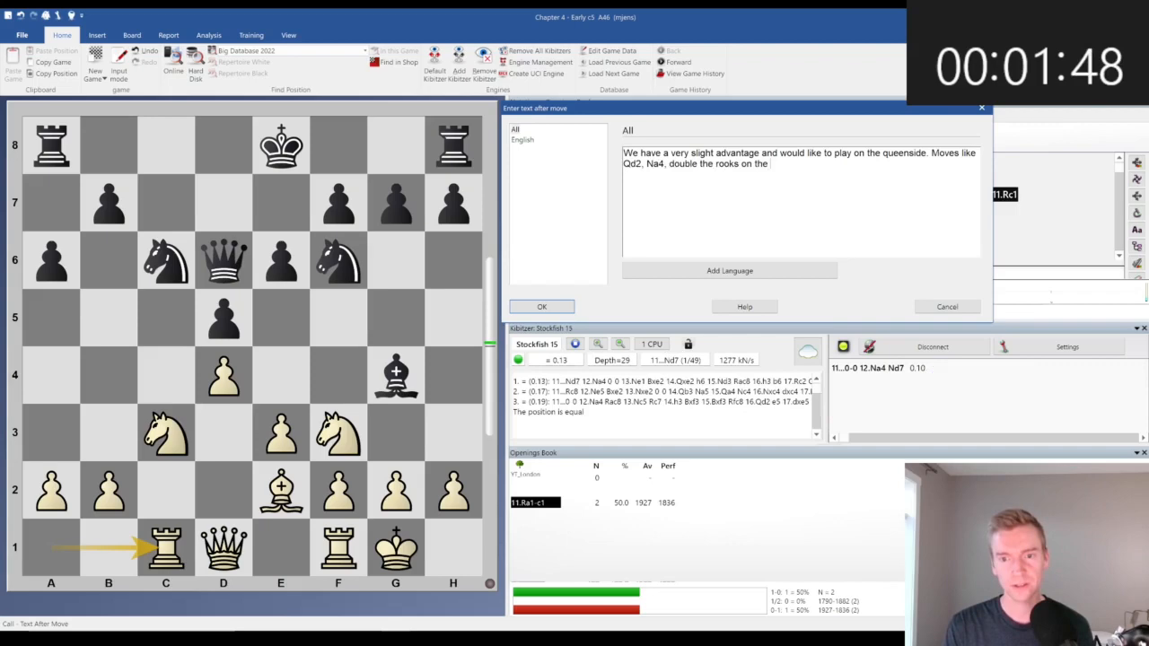
pyautogui.click(542, 306)
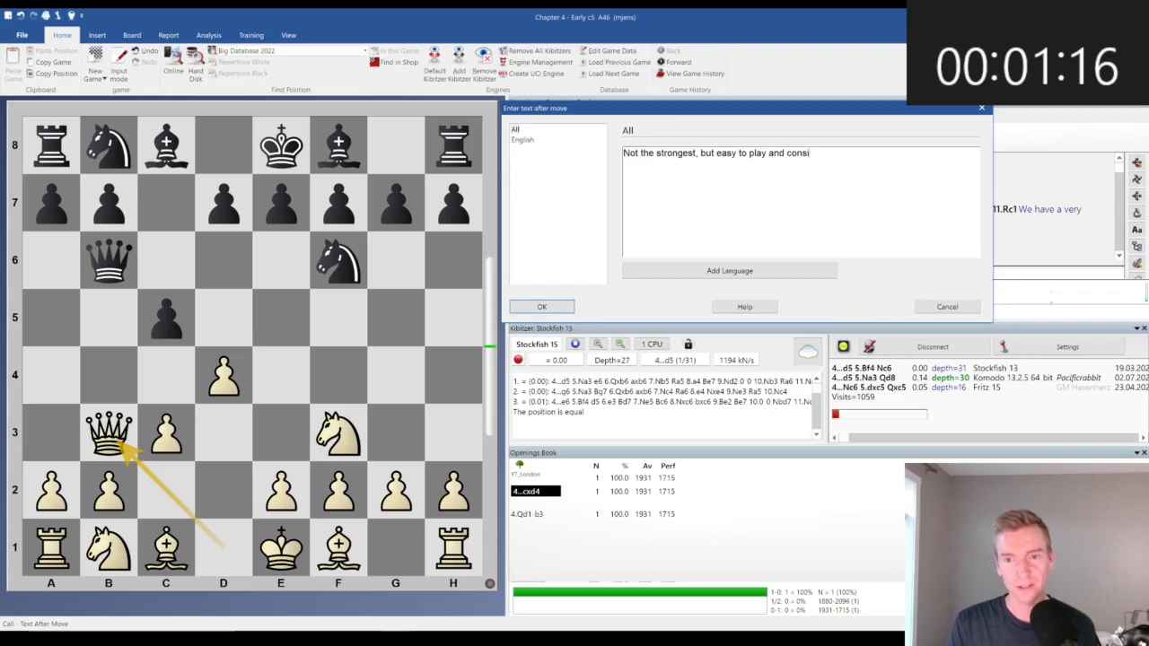
# Save the 4.Qb3 note and comment 5.axb3 'Advantage for White, we're happy with this trade.'.
pyautogui.click(541, 306)
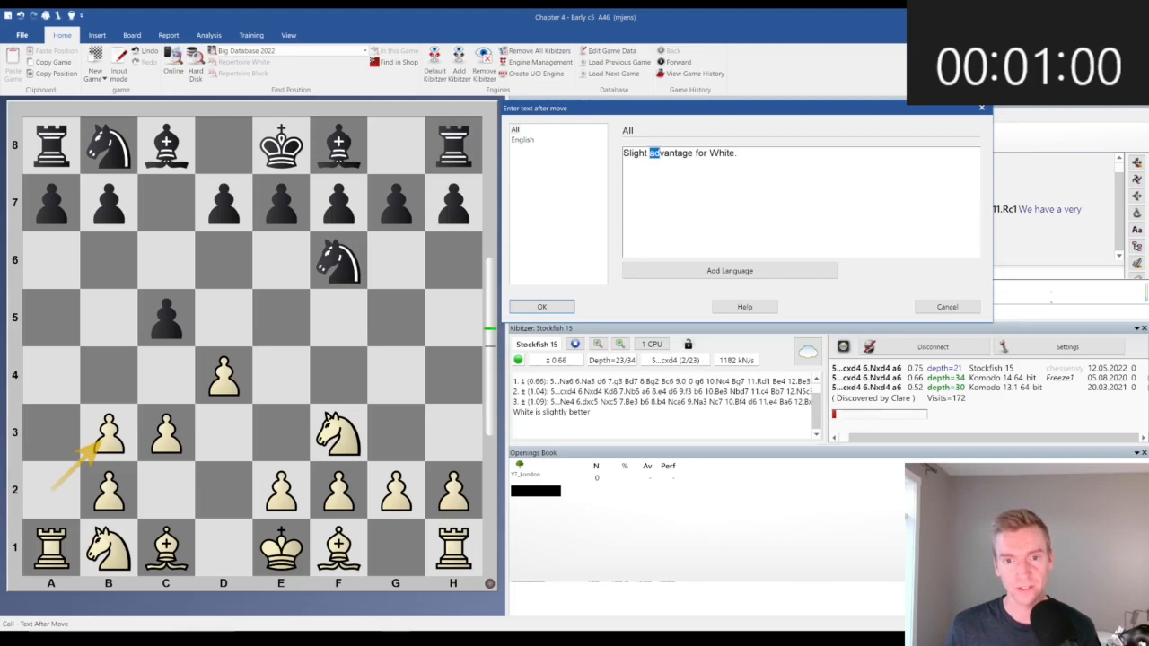
pyautogui.write("Advantage for White, we're happy with this tr")
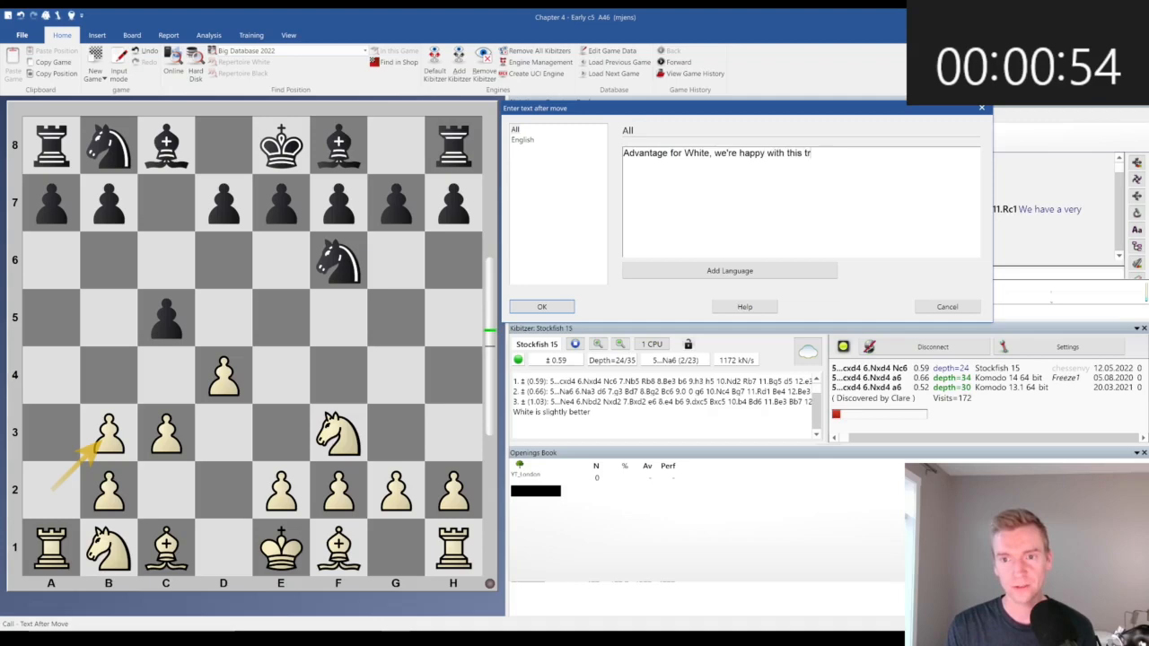
pyautogui.click(541, 306)
pyautogui.write('Standard London structure. Sli')
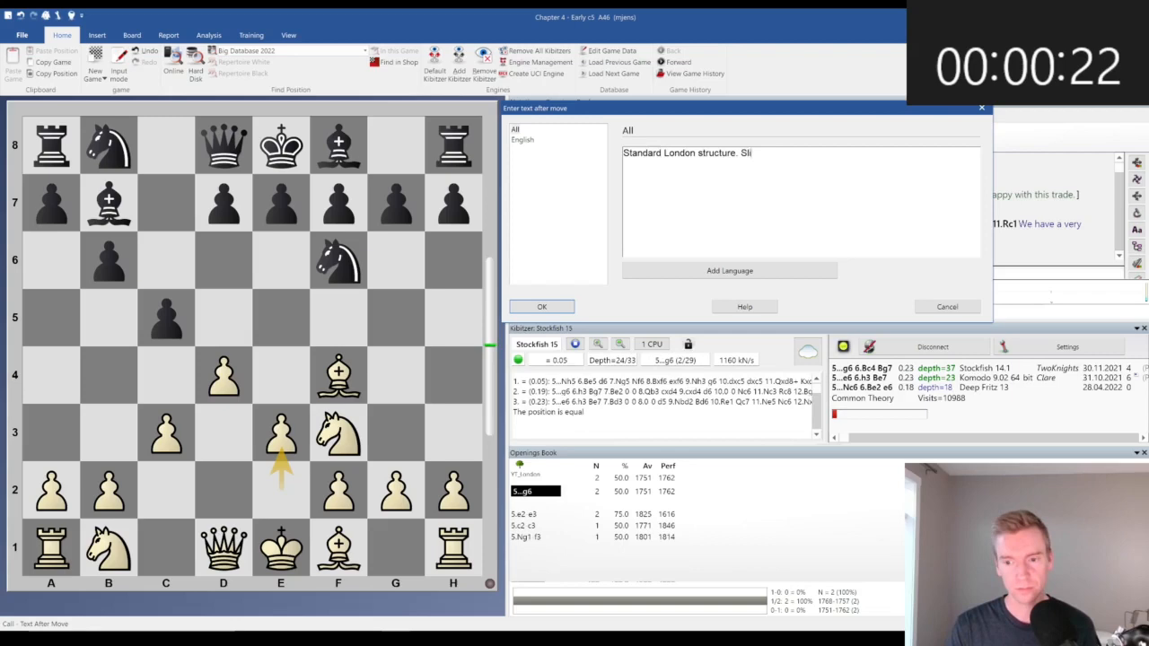
# Save the note 'Standard London structure. Slight edge for White.' on 3...b6 4.Bf4 Bb7 5.e3.
pyautogui.click(541, 306)
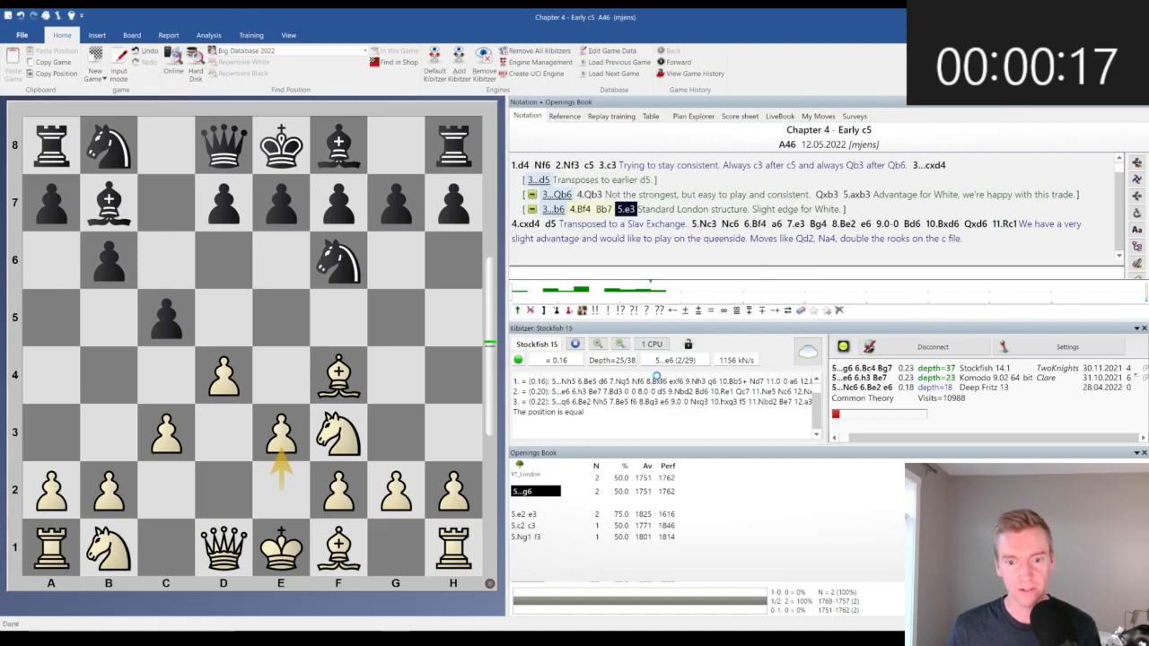